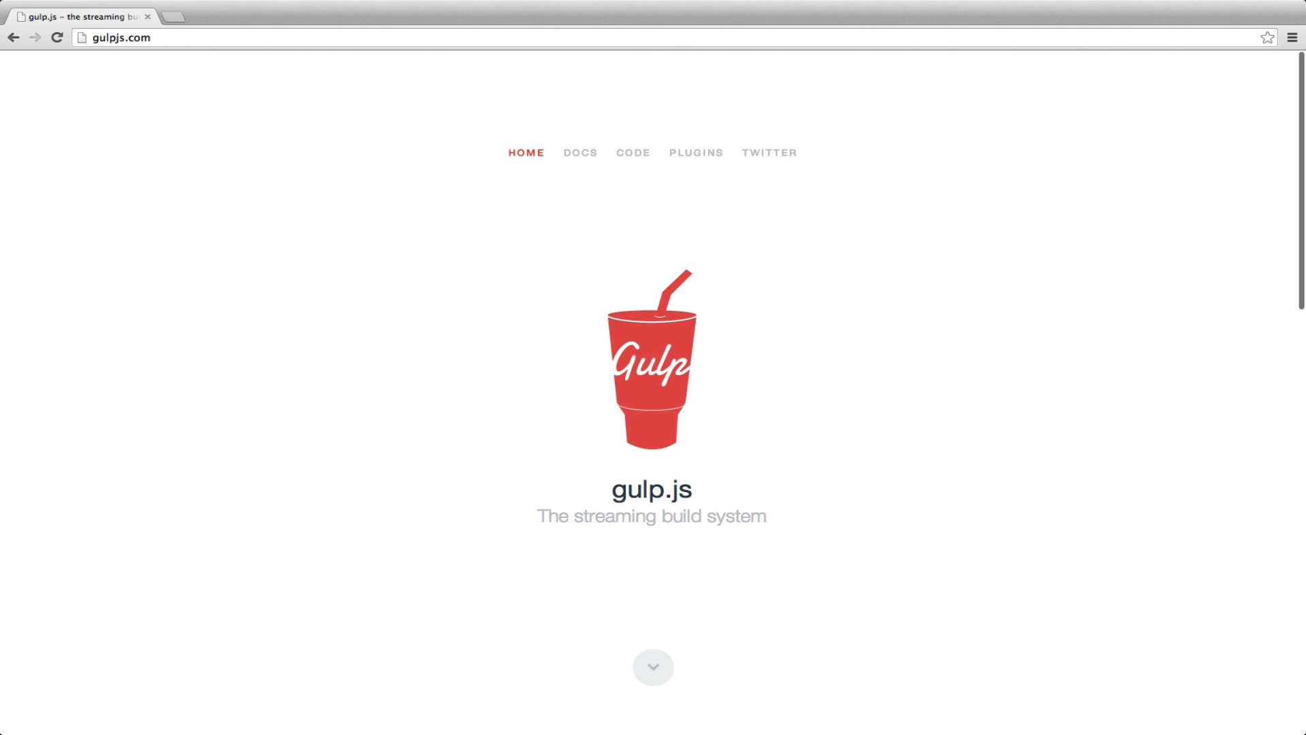
# Step: Navigate the browser to sass-lang.com
pyautogui.write('sass-lang.com')
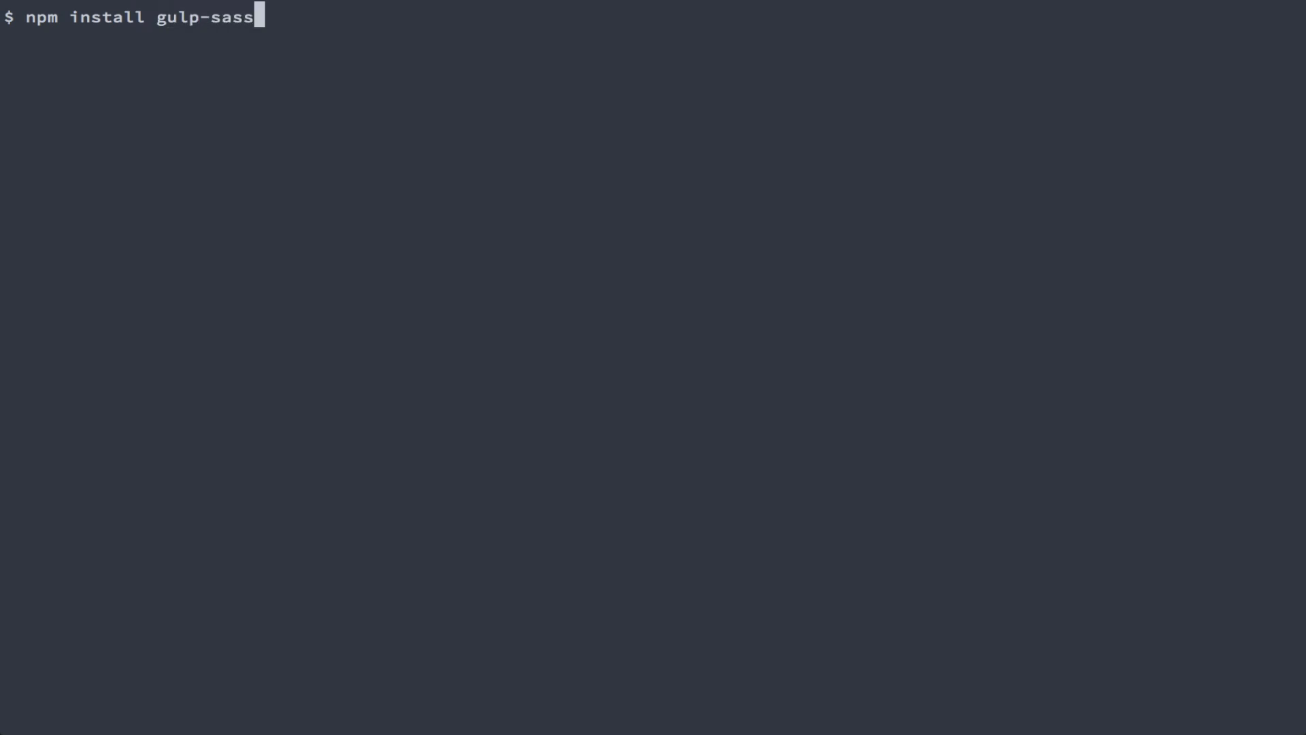
# Step: Run npm install gulp-sass --save-dev to add it as a dev dependency
pyautogui.write('--save-dev')
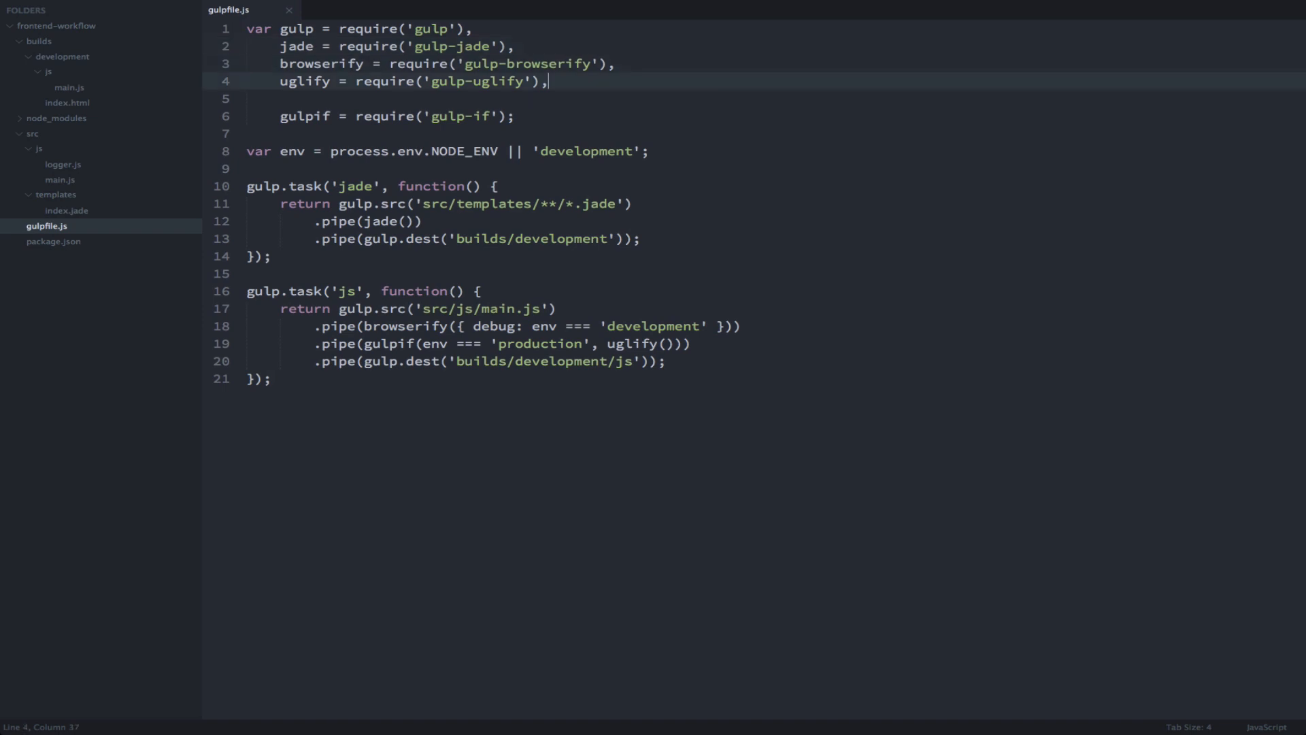
# Step: Require gulp-sass and start a 'sass' task returning gulp.src('src/sass/main.scss')
pyautogui.write("sass = require('gulp-sass'),")
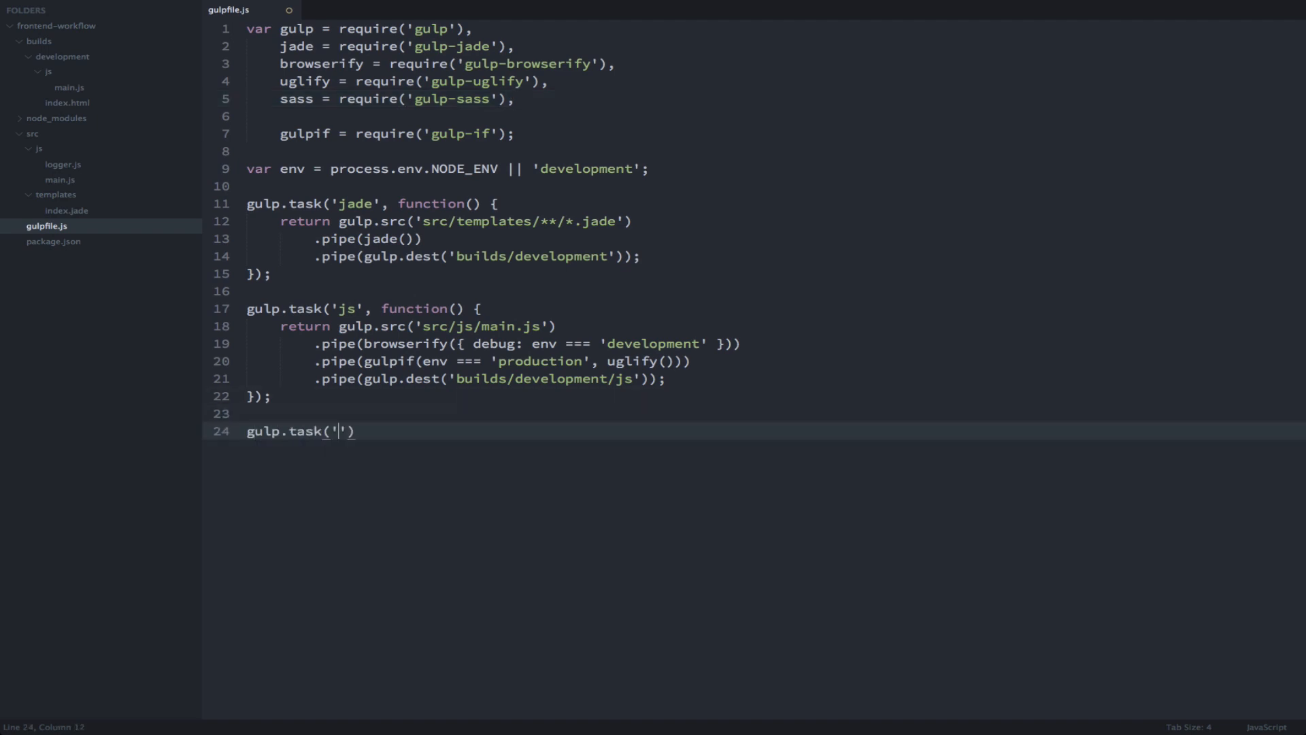
pyautogui.write("sass', function(")
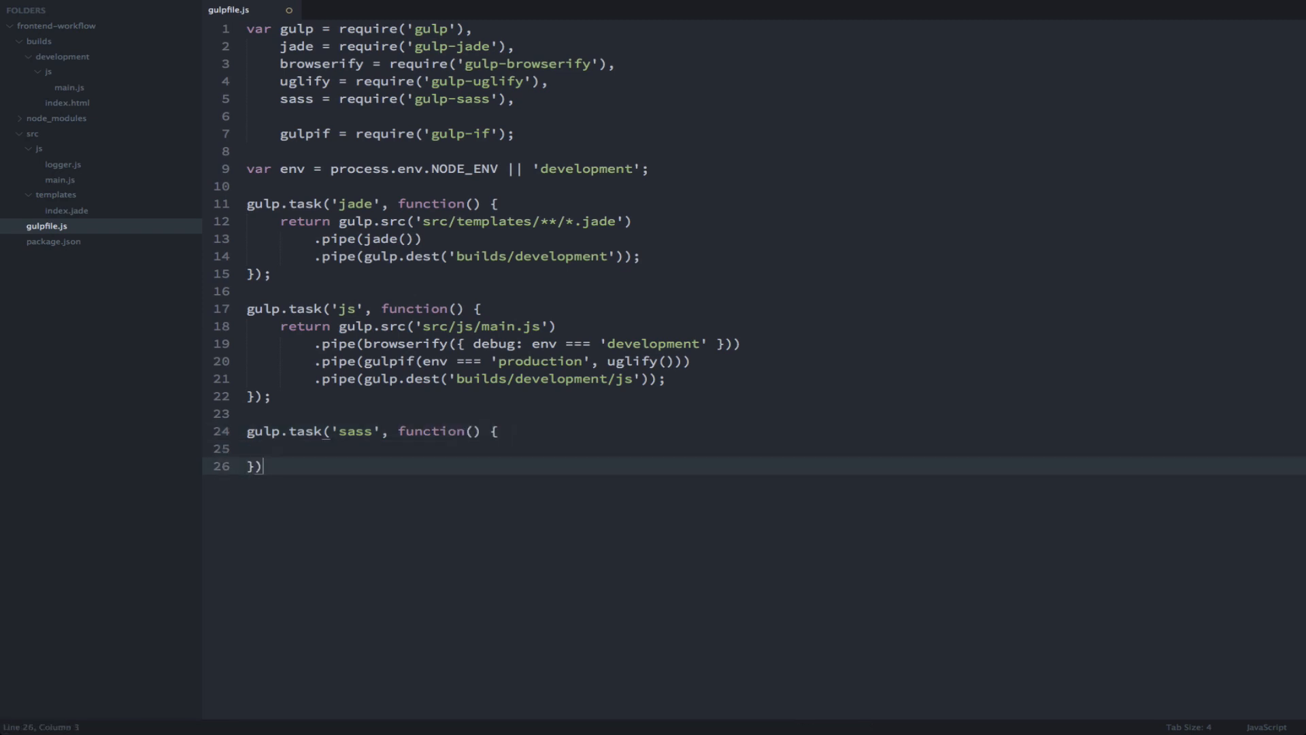
pyautogui.write("return gulp.src('sr'")
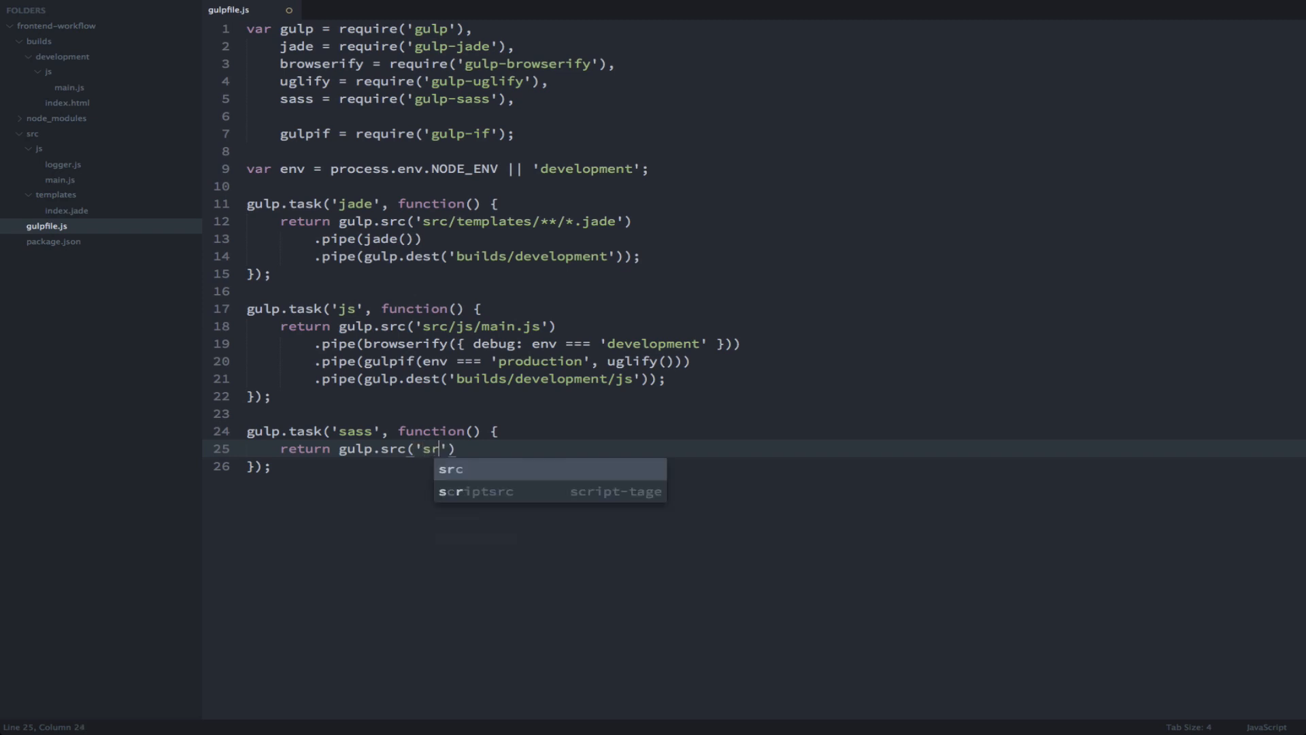
pyautogui.write('c/sass/main')
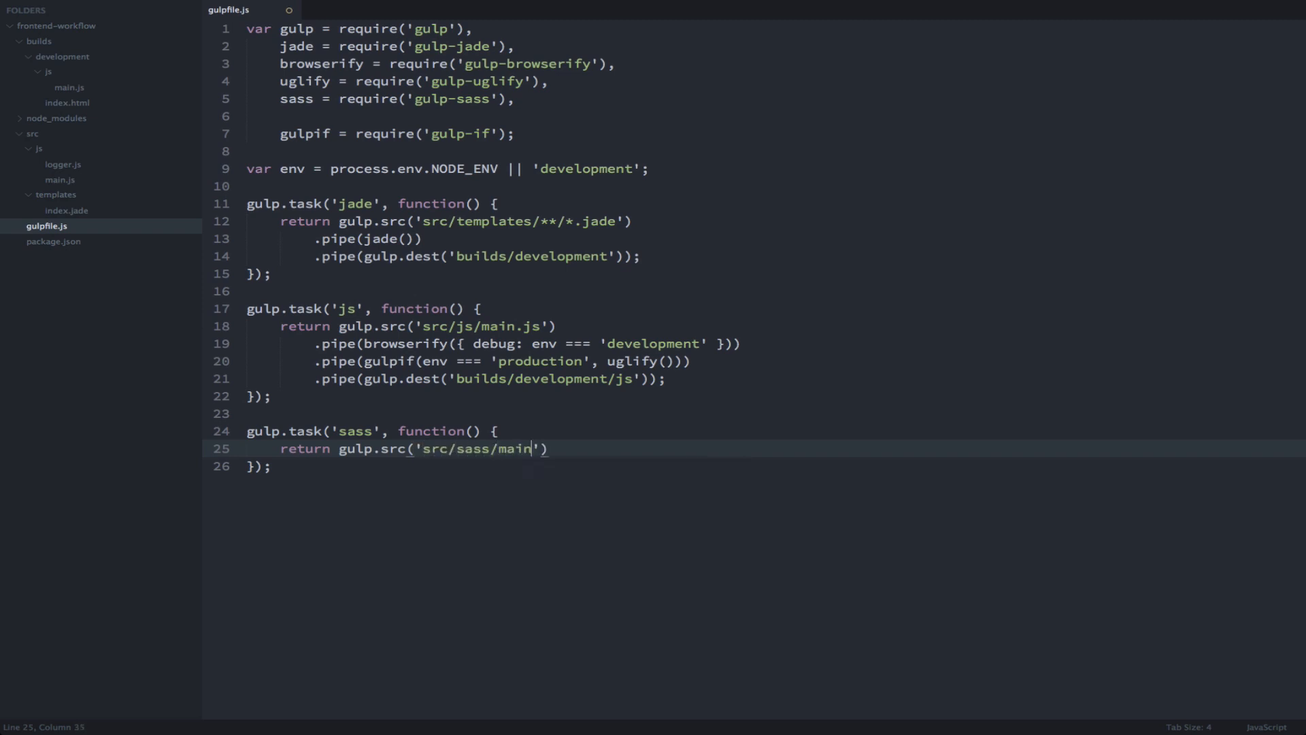
pyautogui.write('.scss')
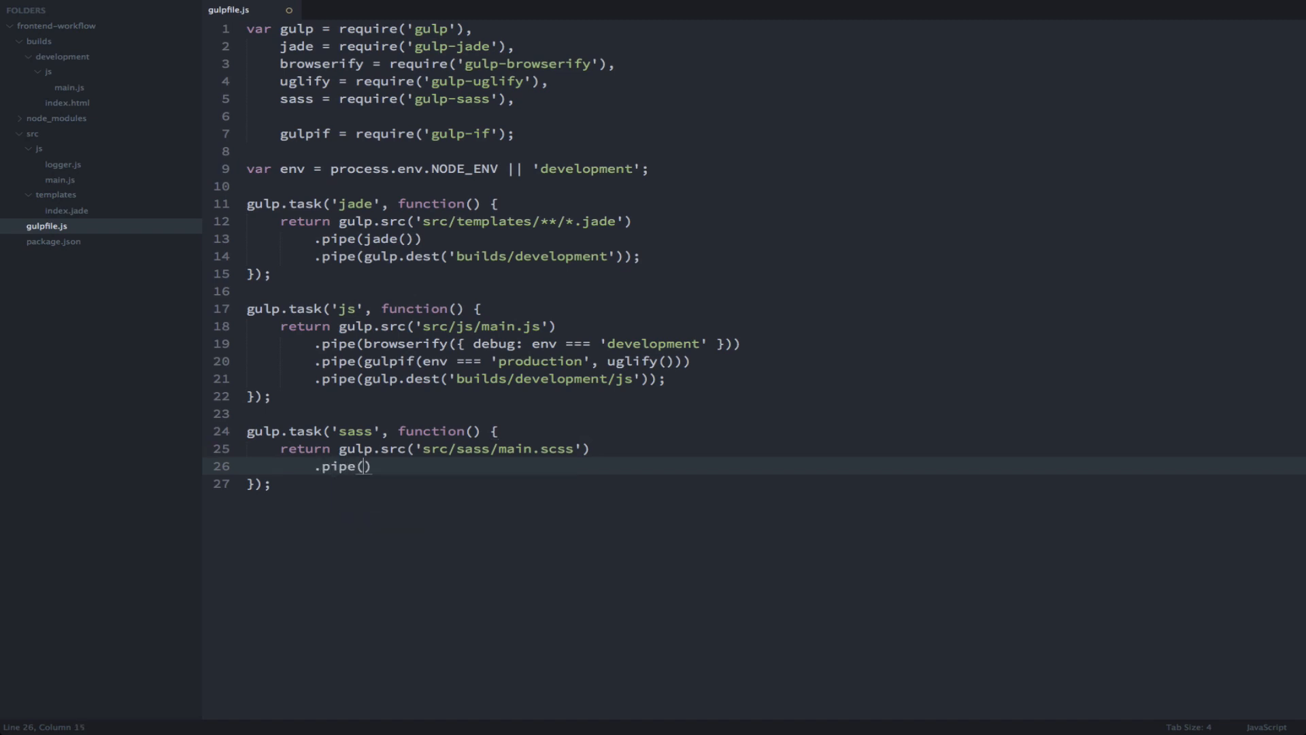
# Step: Pipe through sass({ sourceComments: 'map' }) into gulp.dest('builds/development/css')
pyautogui.write('sass({ })')
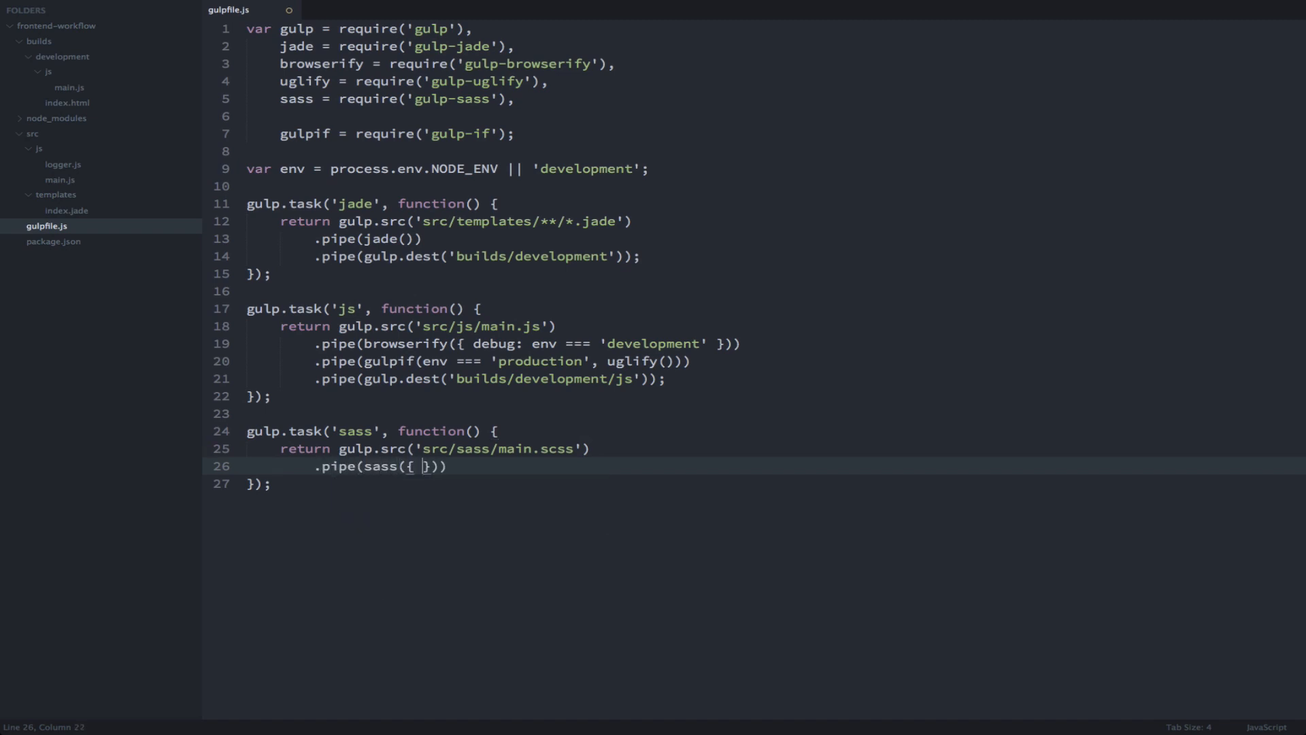
pyautogui.write('sourceComments')
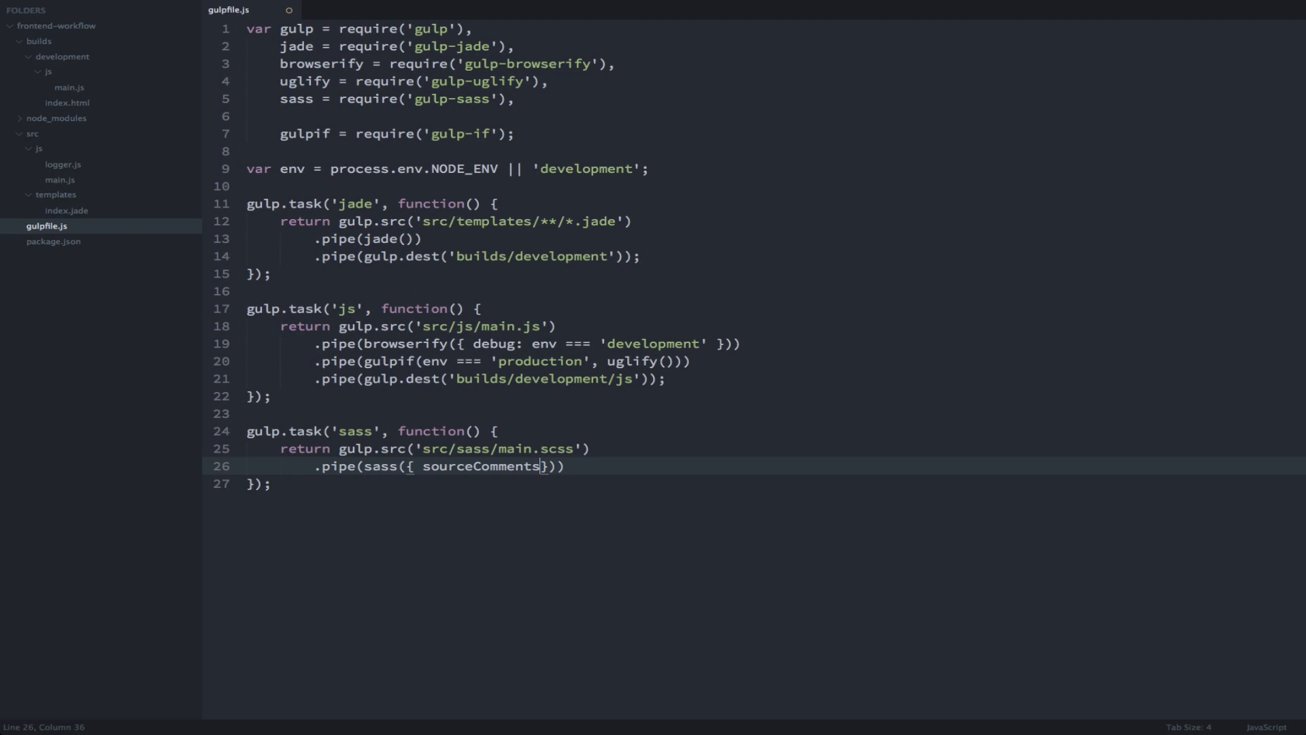
pyautogui.write(": 'map'")
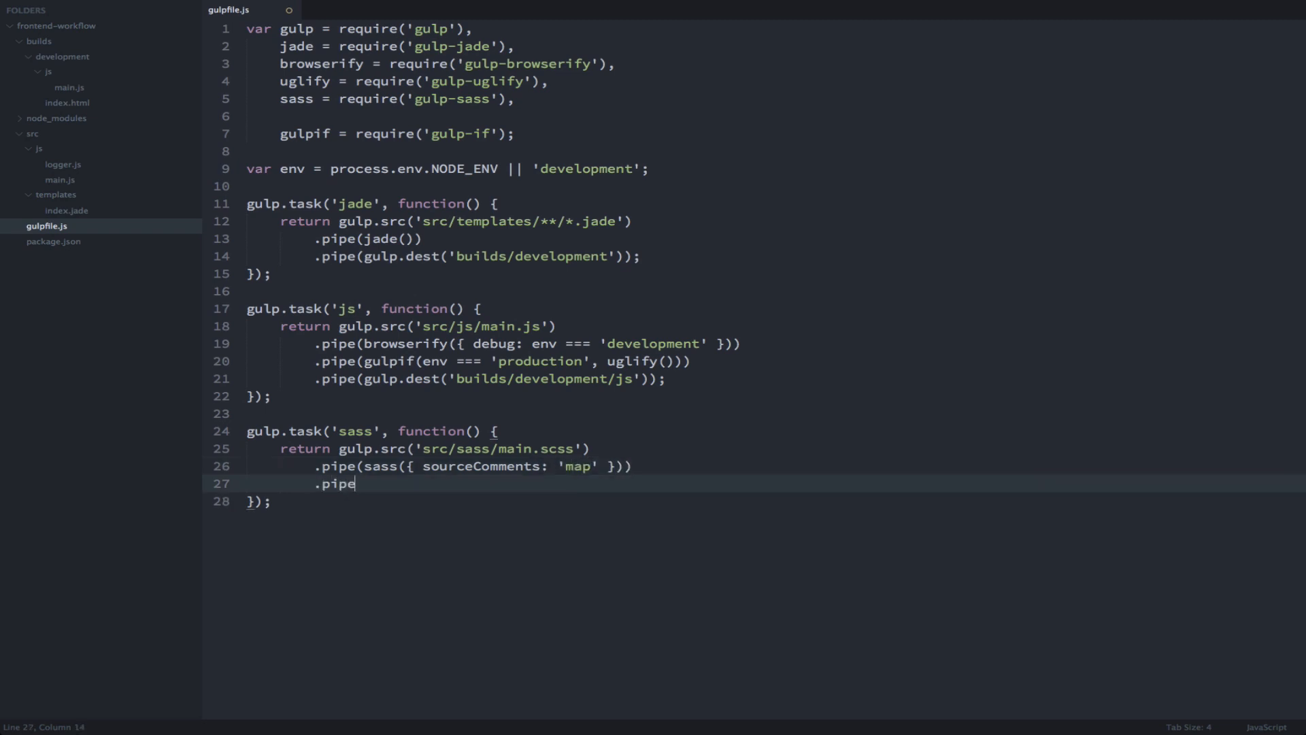
pyautogui.write('(gulp.dest())')
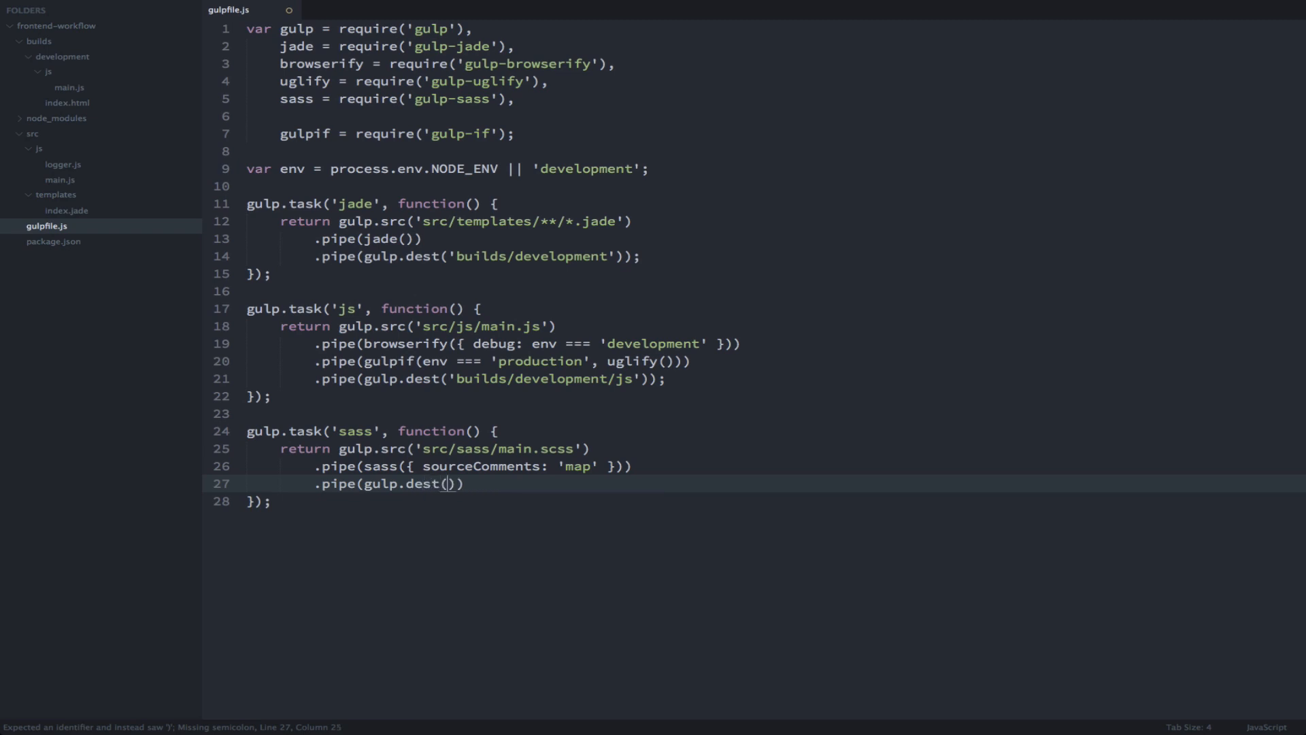
pyautogui.write('builds/development/css')
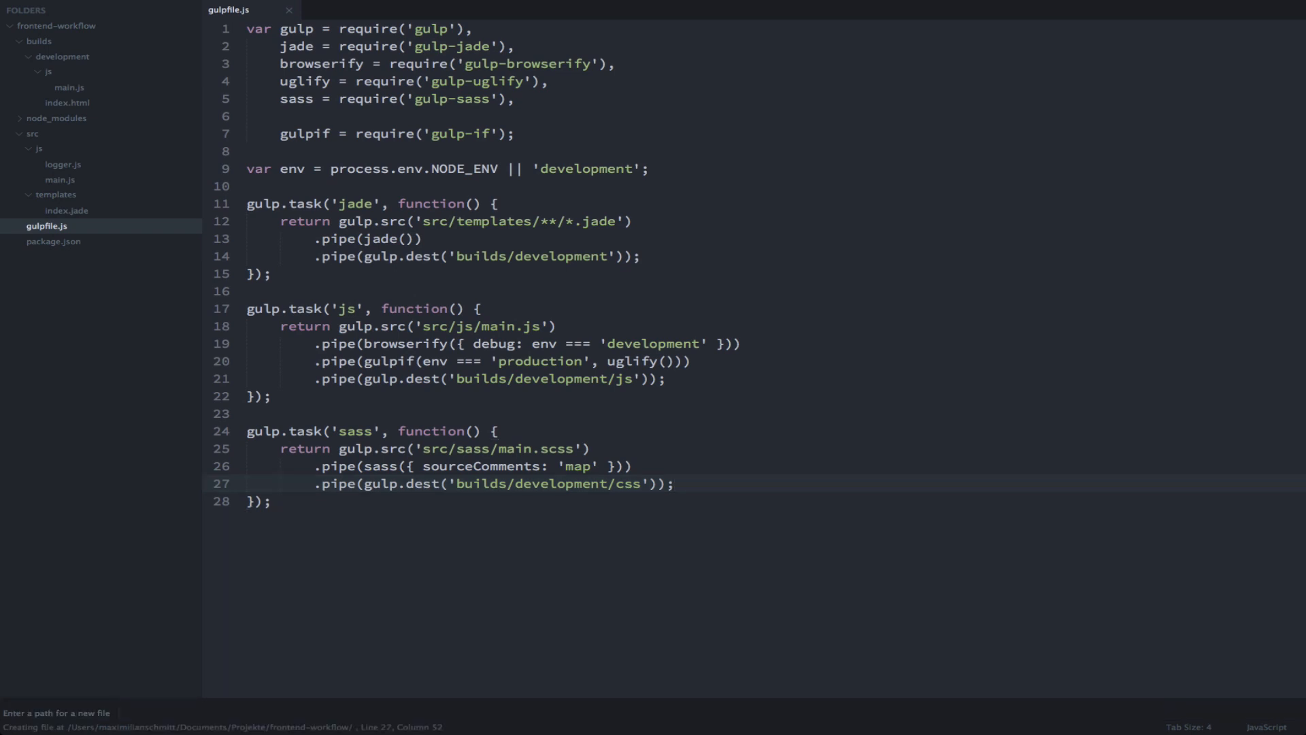
# Step: Create src/sass/main.scss with a body { color: red; } rule
pyautogui.write('src/sass/')
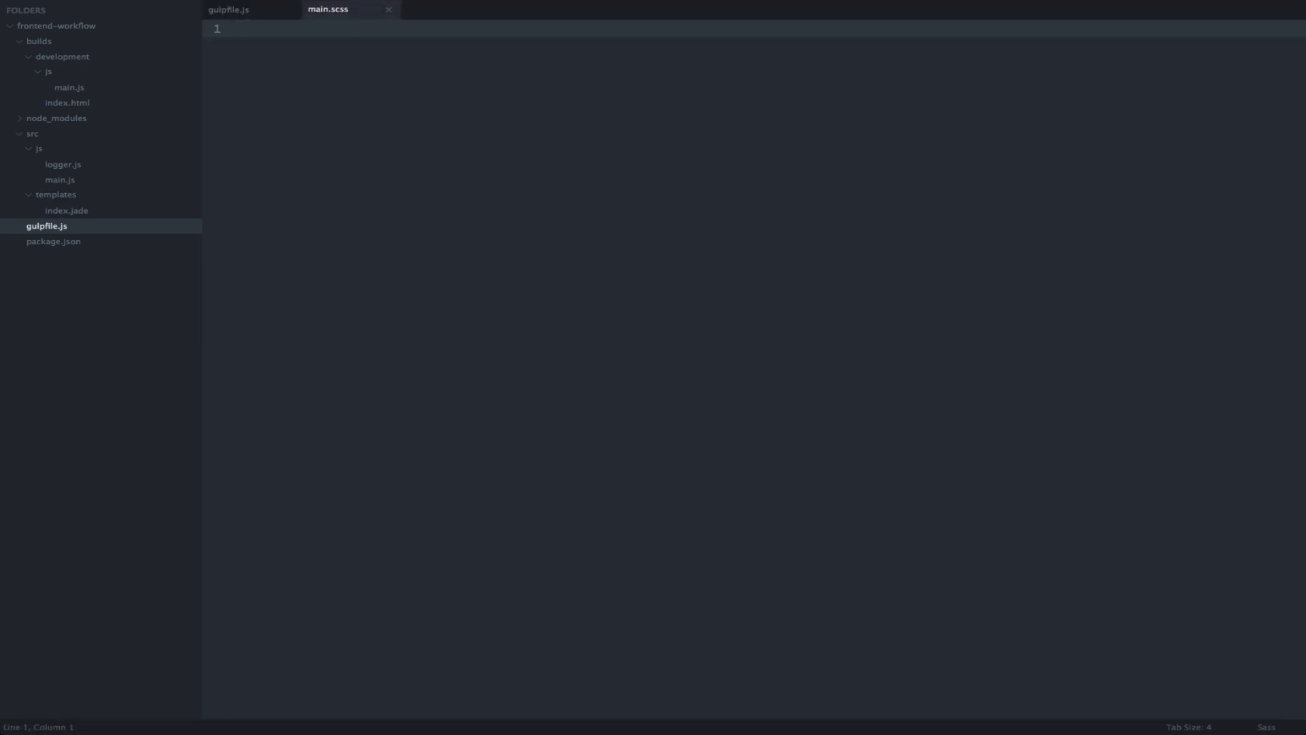
pyautogui.write('body {')
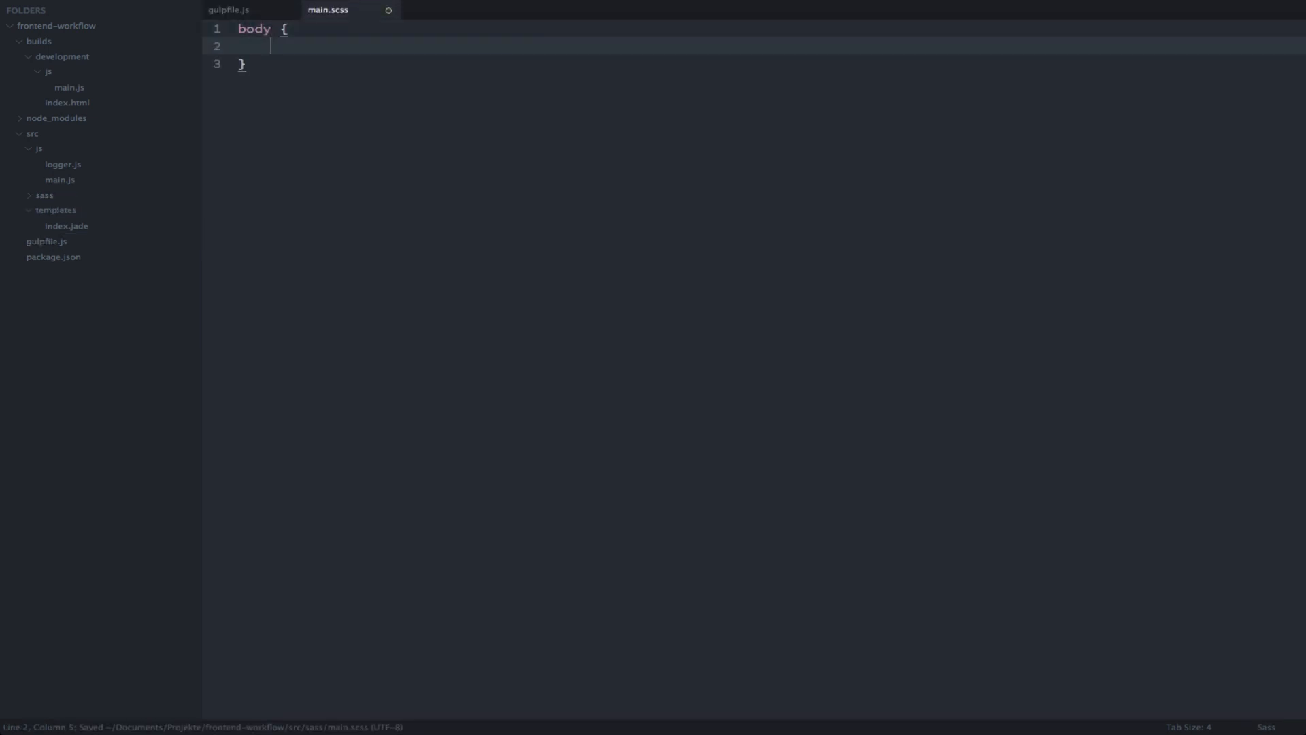
pyautogui.write('color: red;')
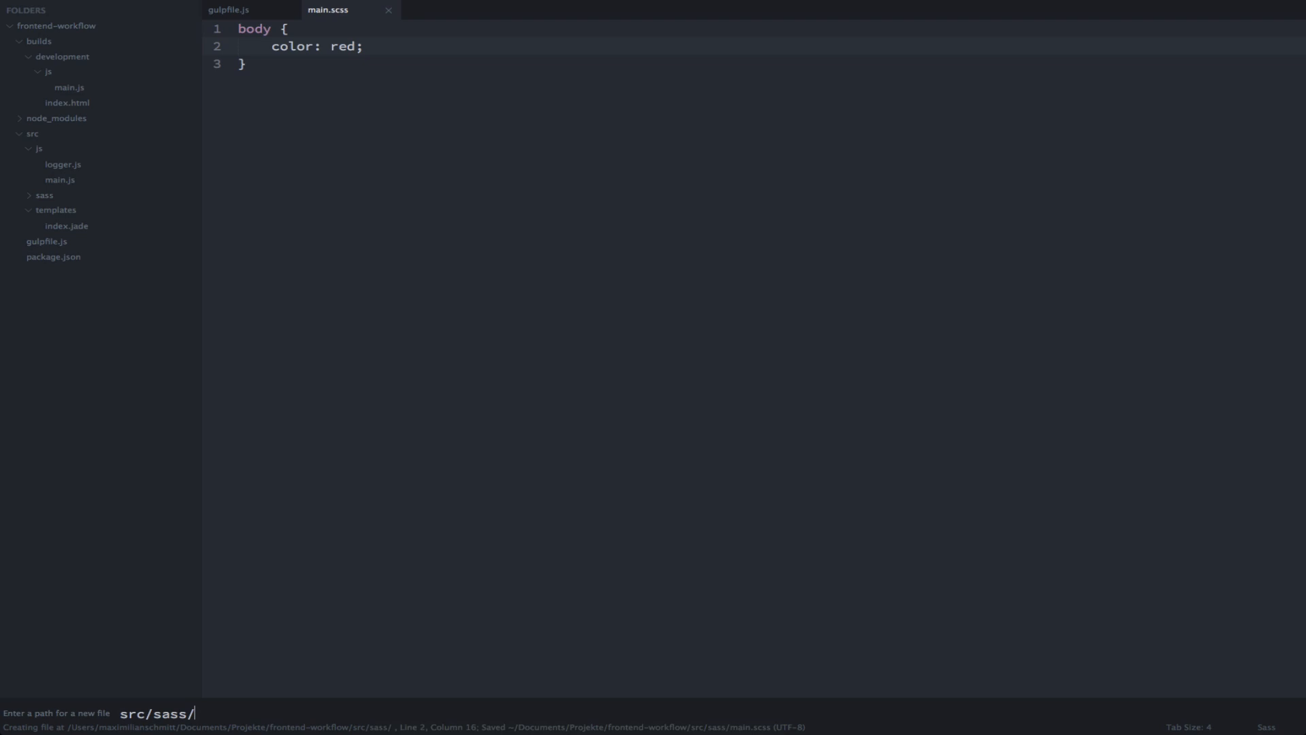
# Step: Create src/sass/variables.scss declaring $red: #ff0000
pyautogui.write('varia')
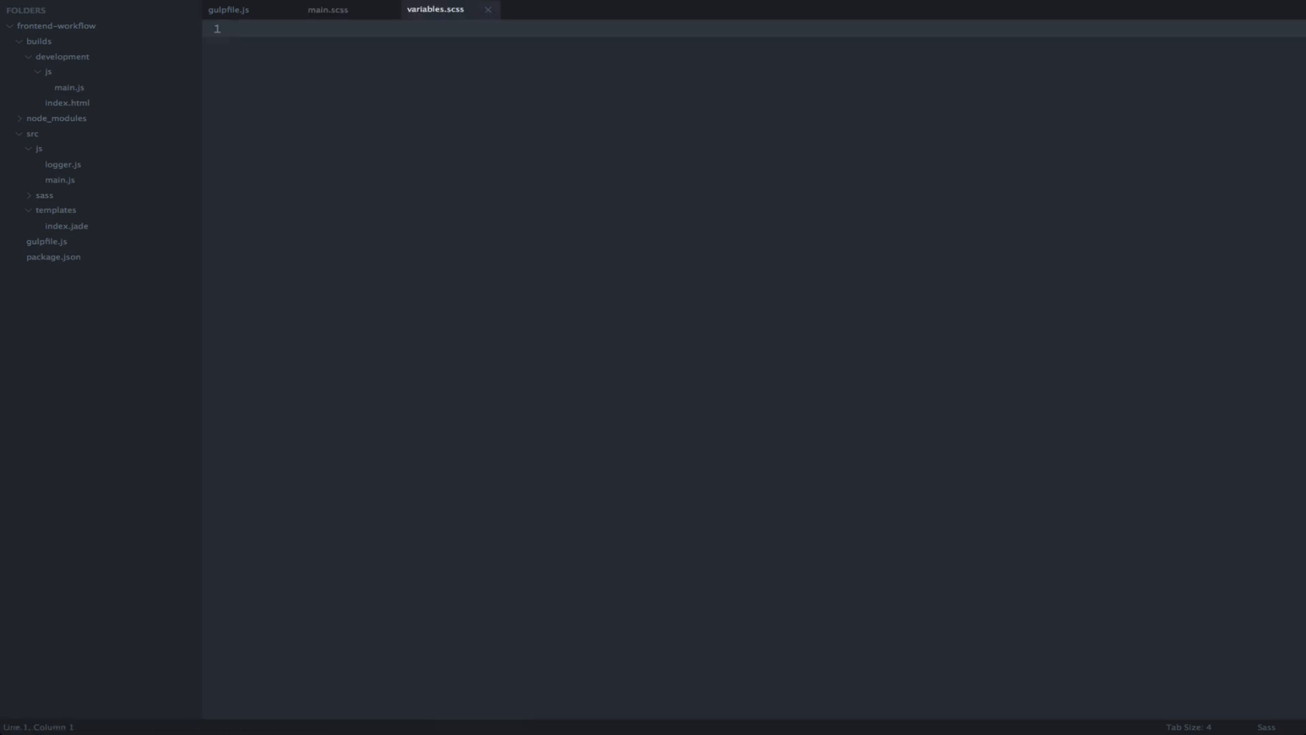
pyautogui.write('$red:')
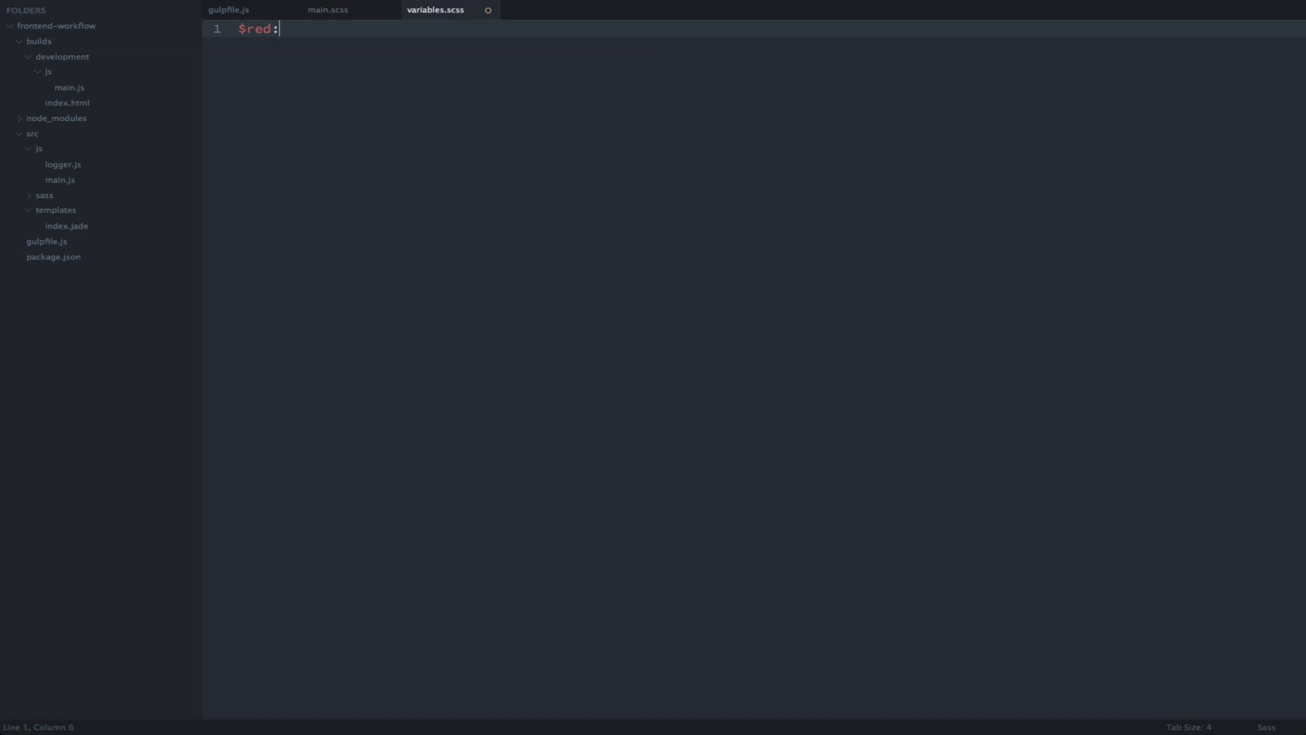
pyautogui.write('#ff00')
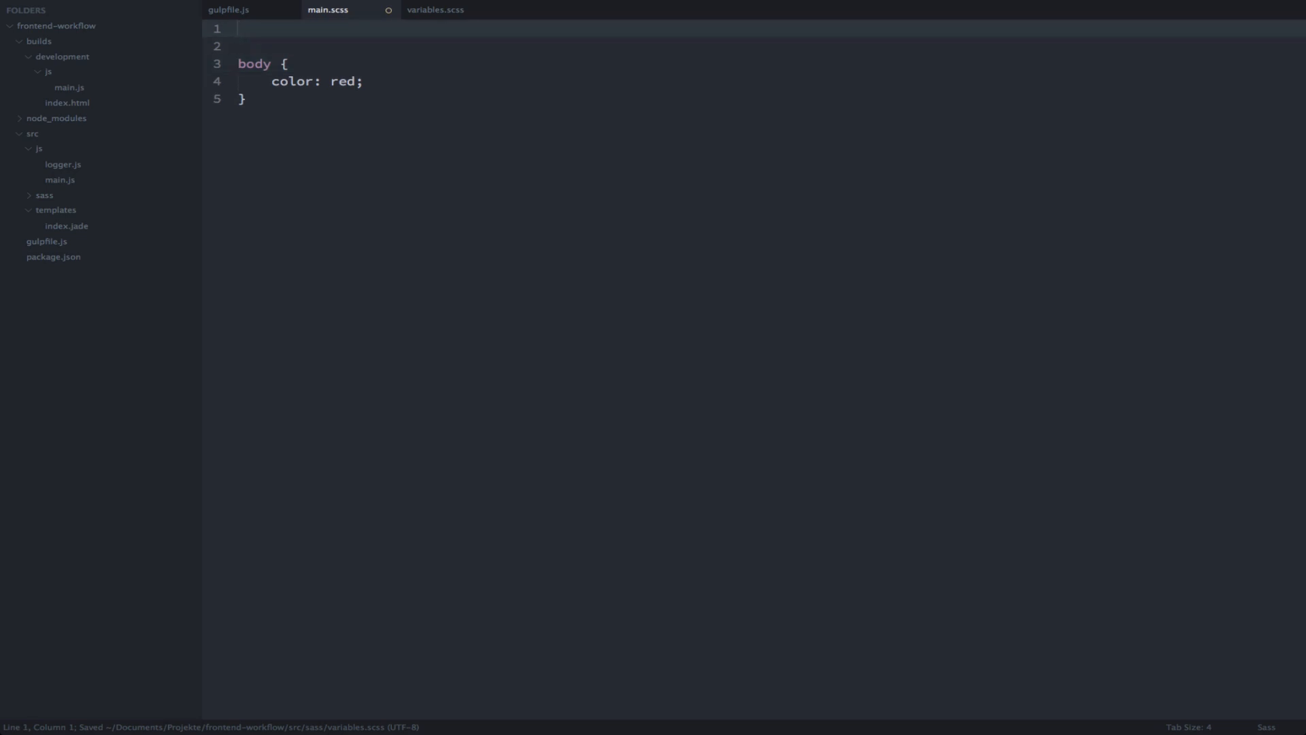
pyautogui.write('@in')
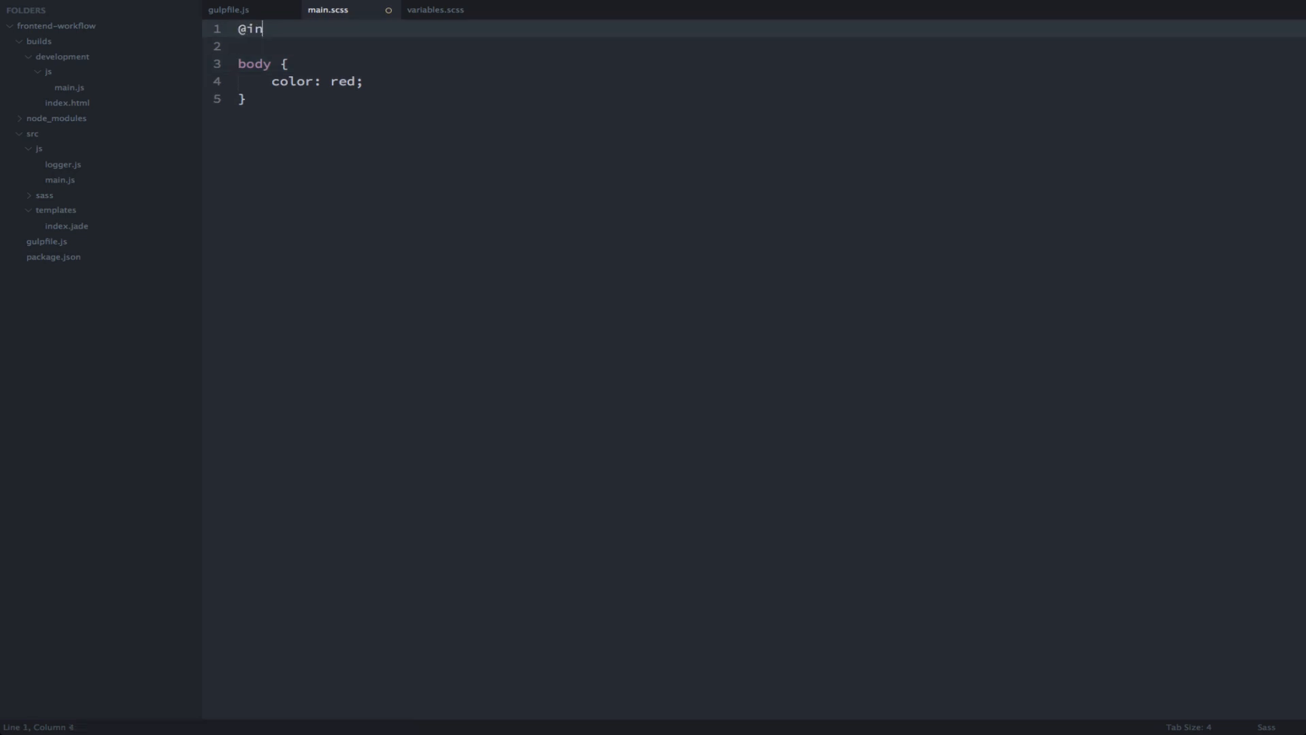
pyautogui.write('port')
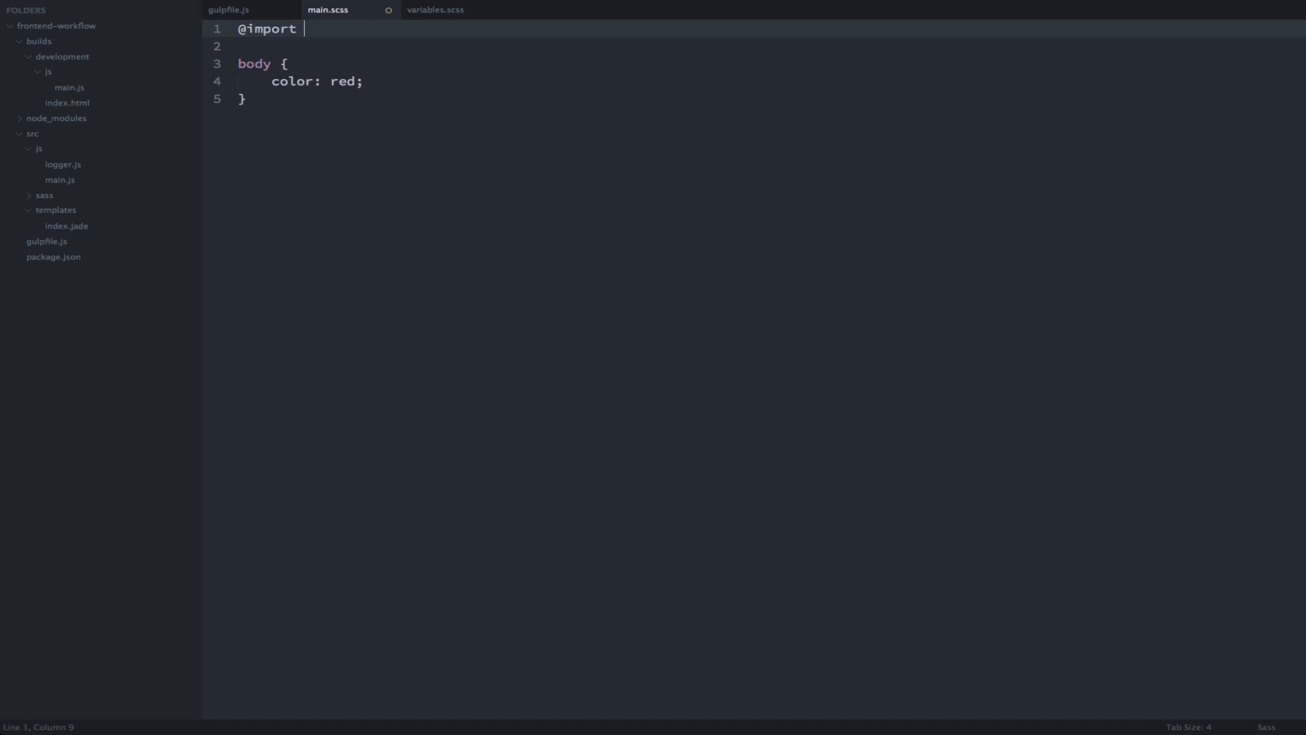
pyautogui.write('"variables"')
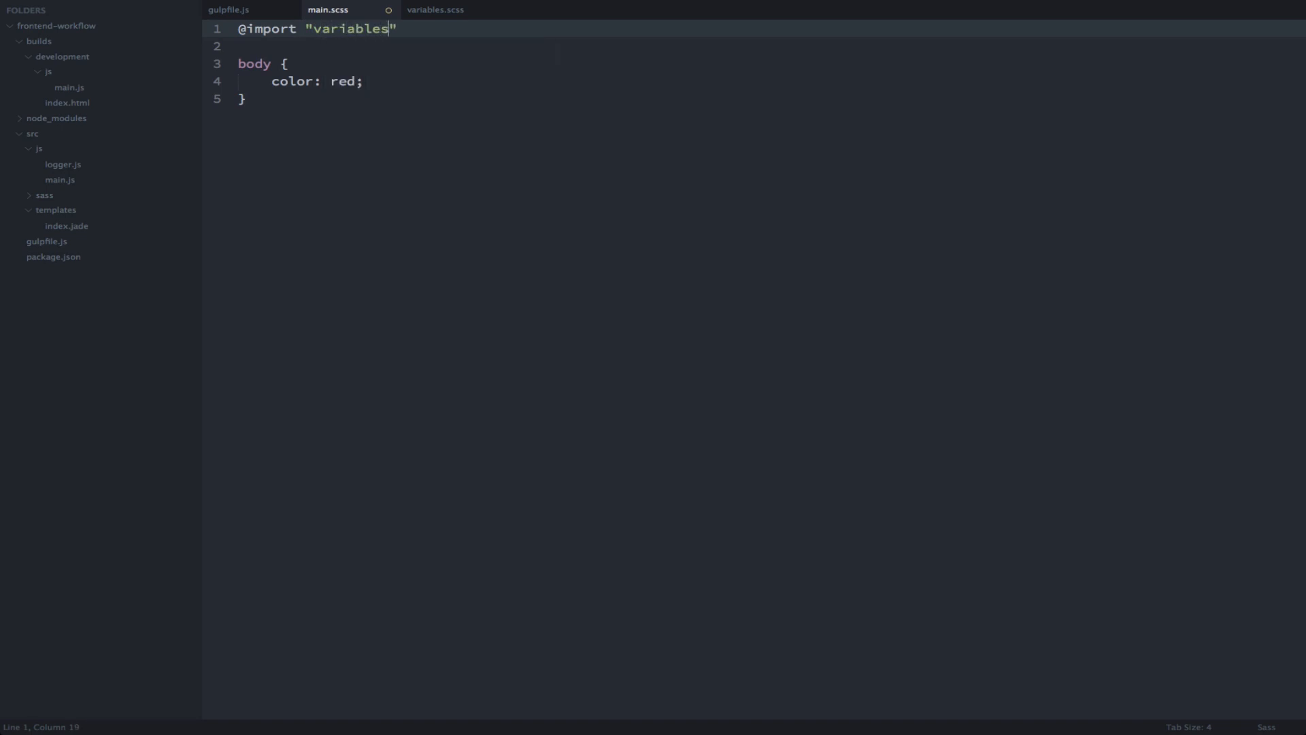
pyautogui.write(';')
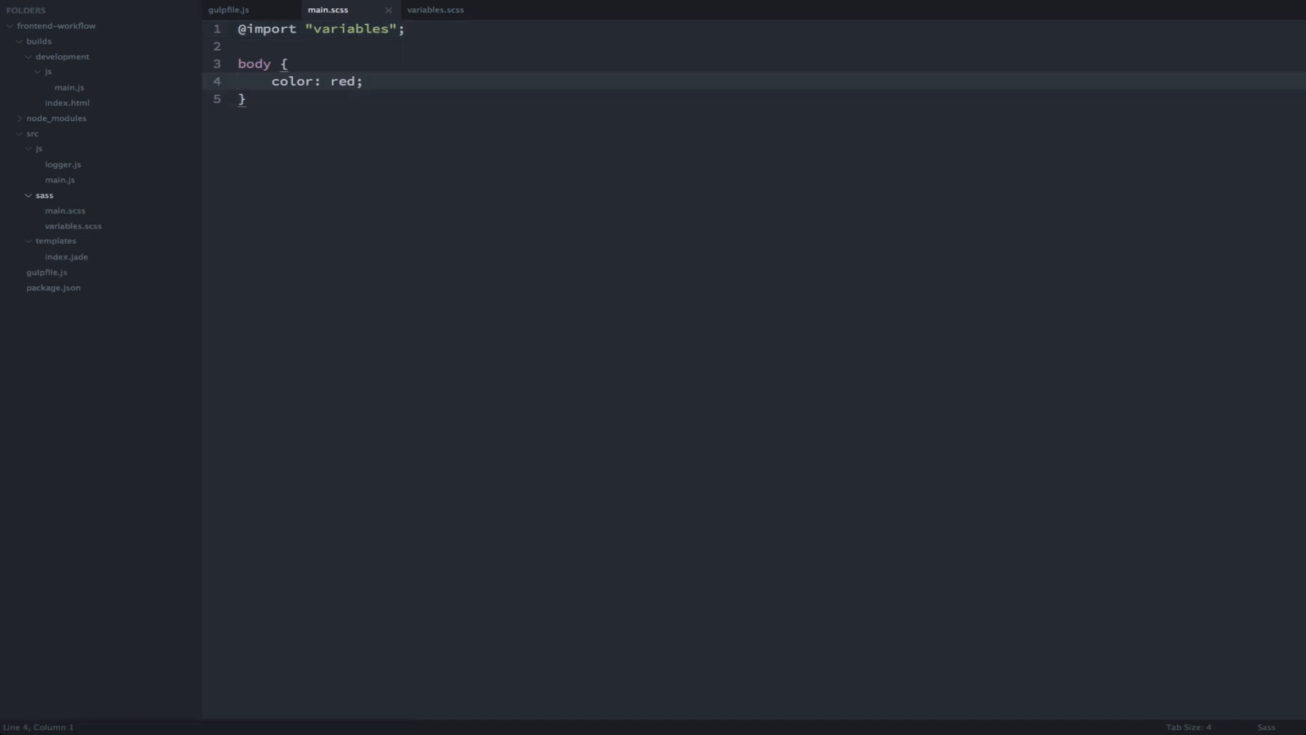
pyautogui.write('$')
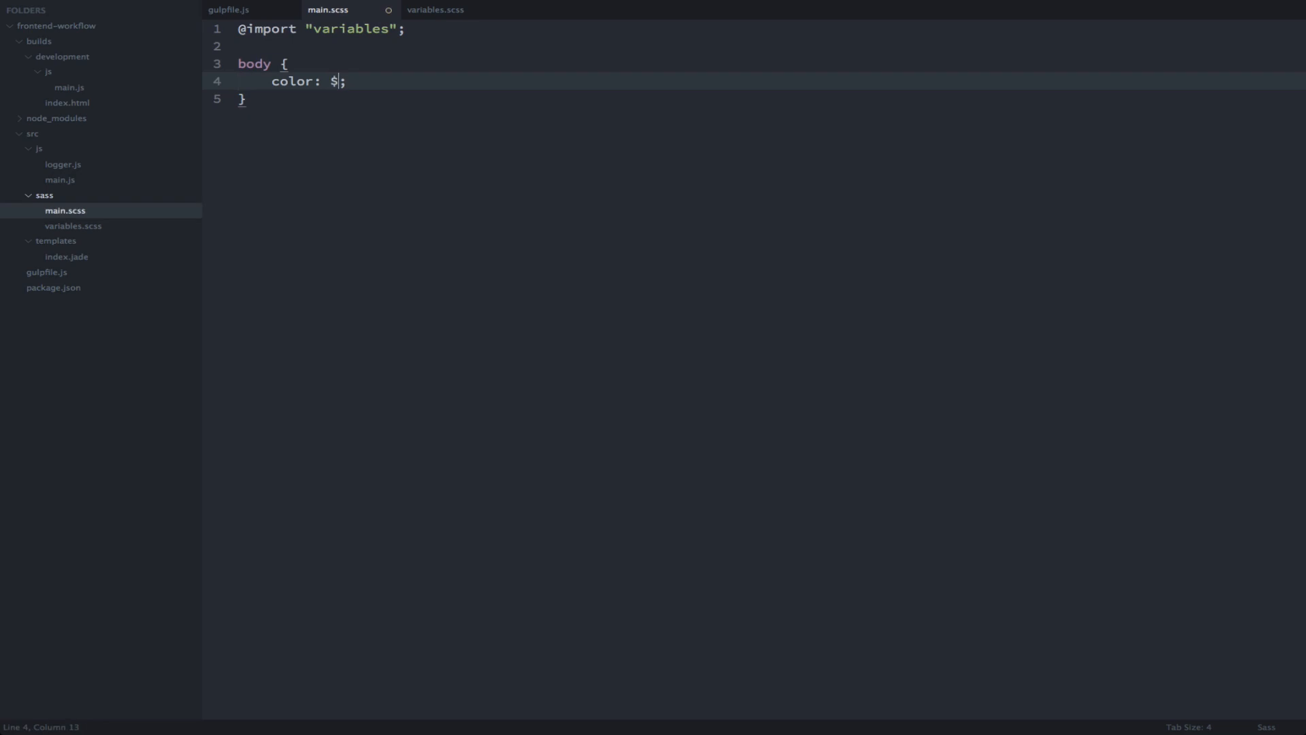
pyautogui.write('red')
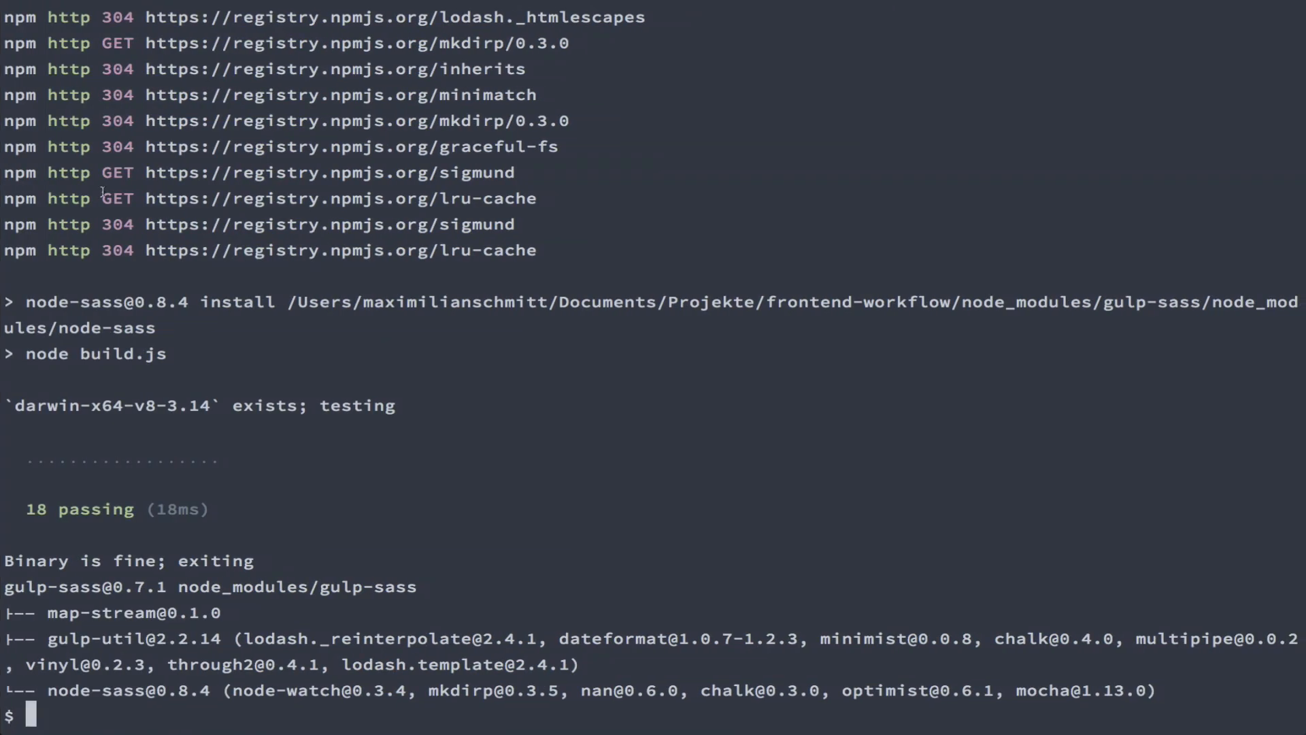
# Step: Run gulp sass to compile the stylesheet
pyautogui.write('gulp sass')
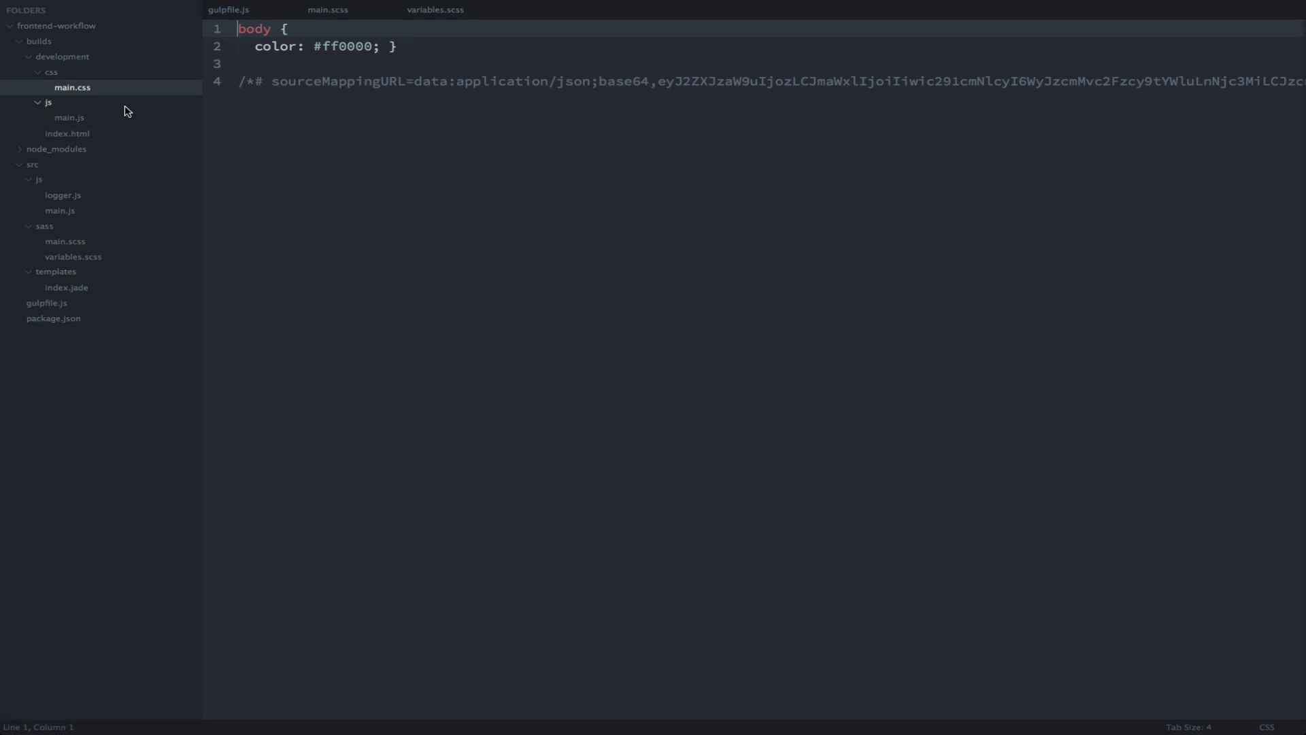
# Step: Open index.jade from src/templates in the sidebar
pyautogui.click(66, 288)
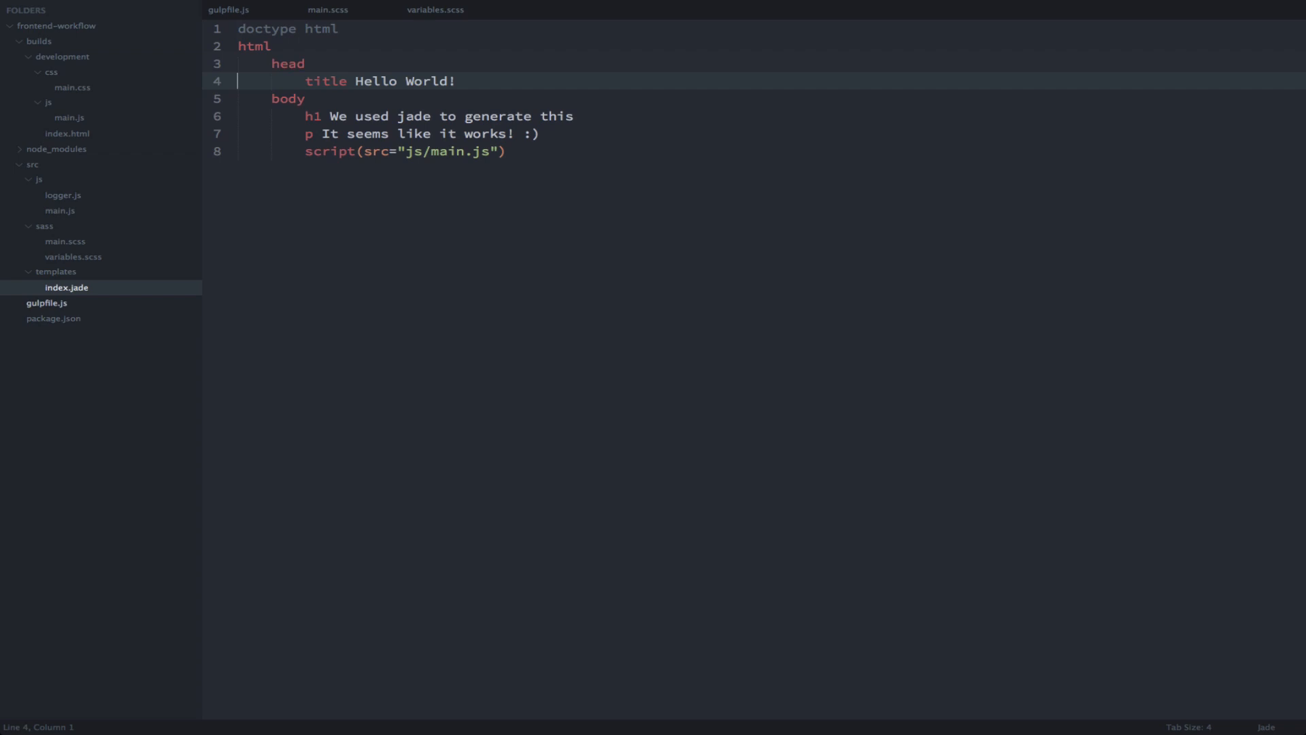
# Step: Add link(rel="stylesheet", href="css/main.css") to index.jade and open the built page in the browser
pyautogui.write('link')
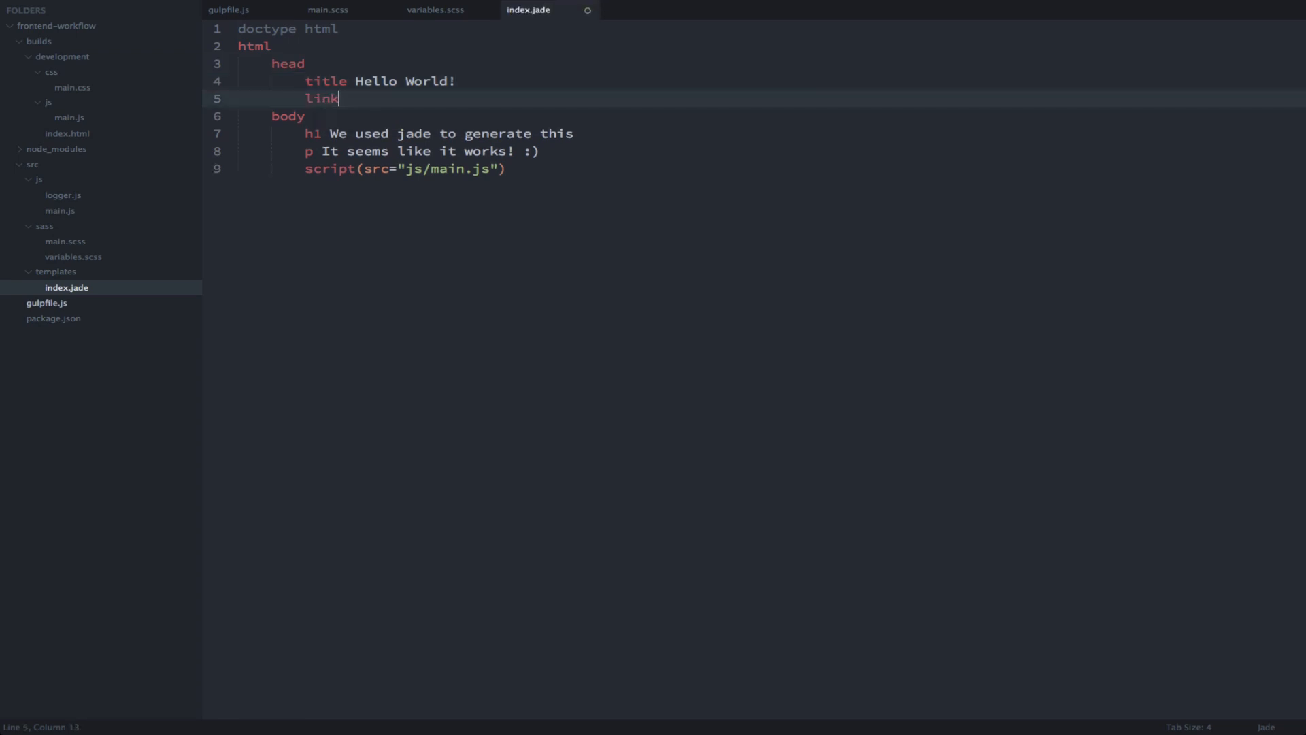
pyautogui.write('(rel="s")')
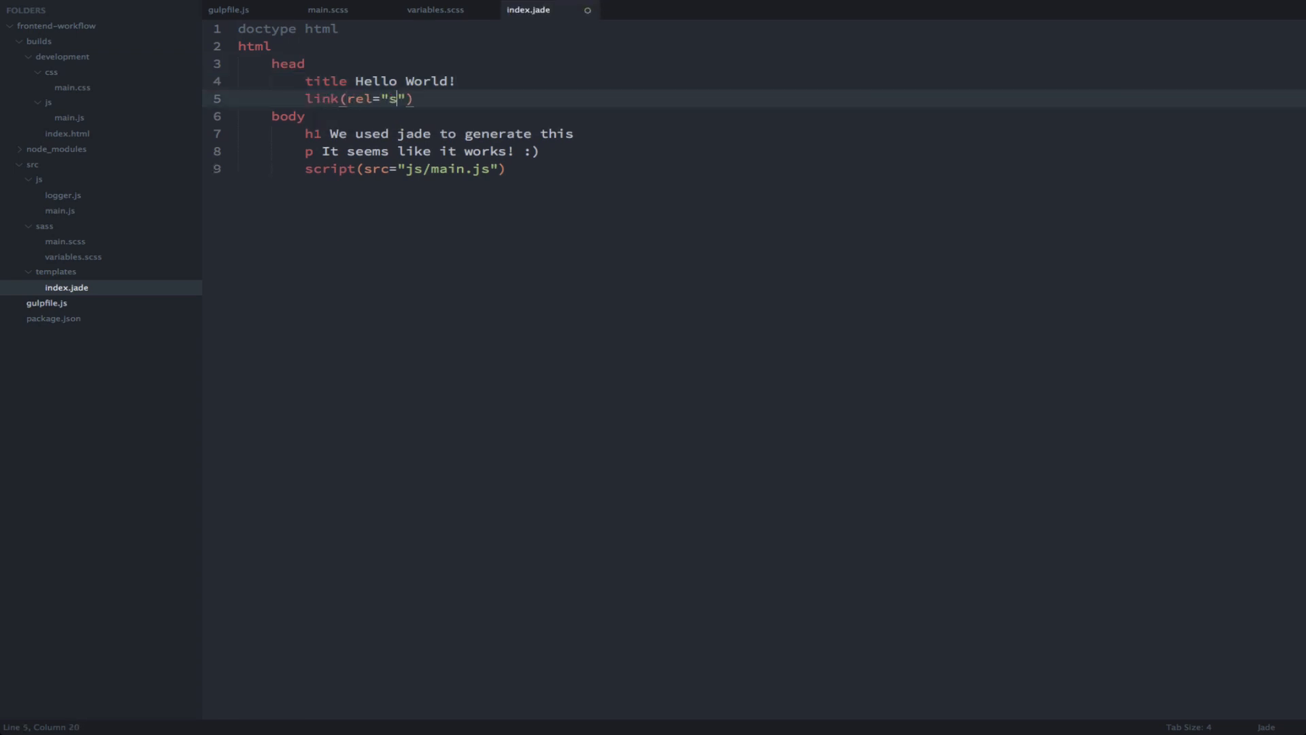
pyautogui.write('tylesheet')
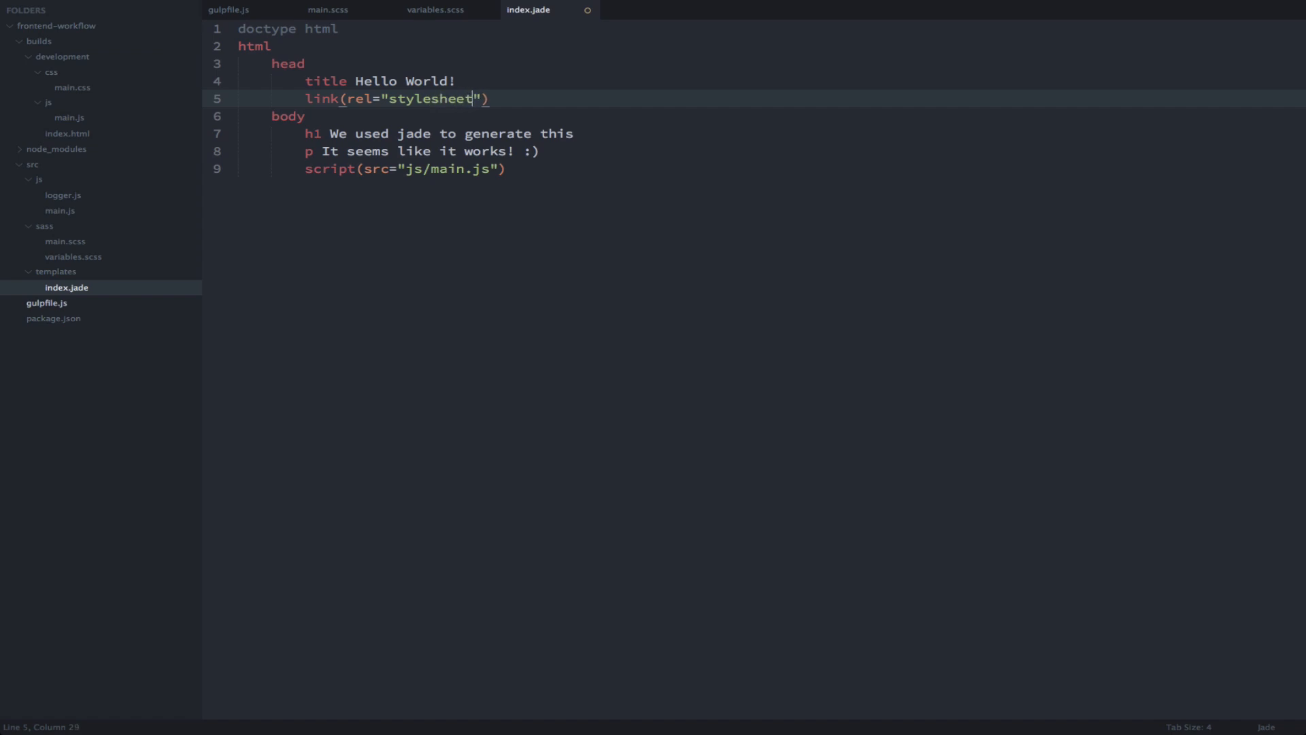
pyautogui.write(', href=')
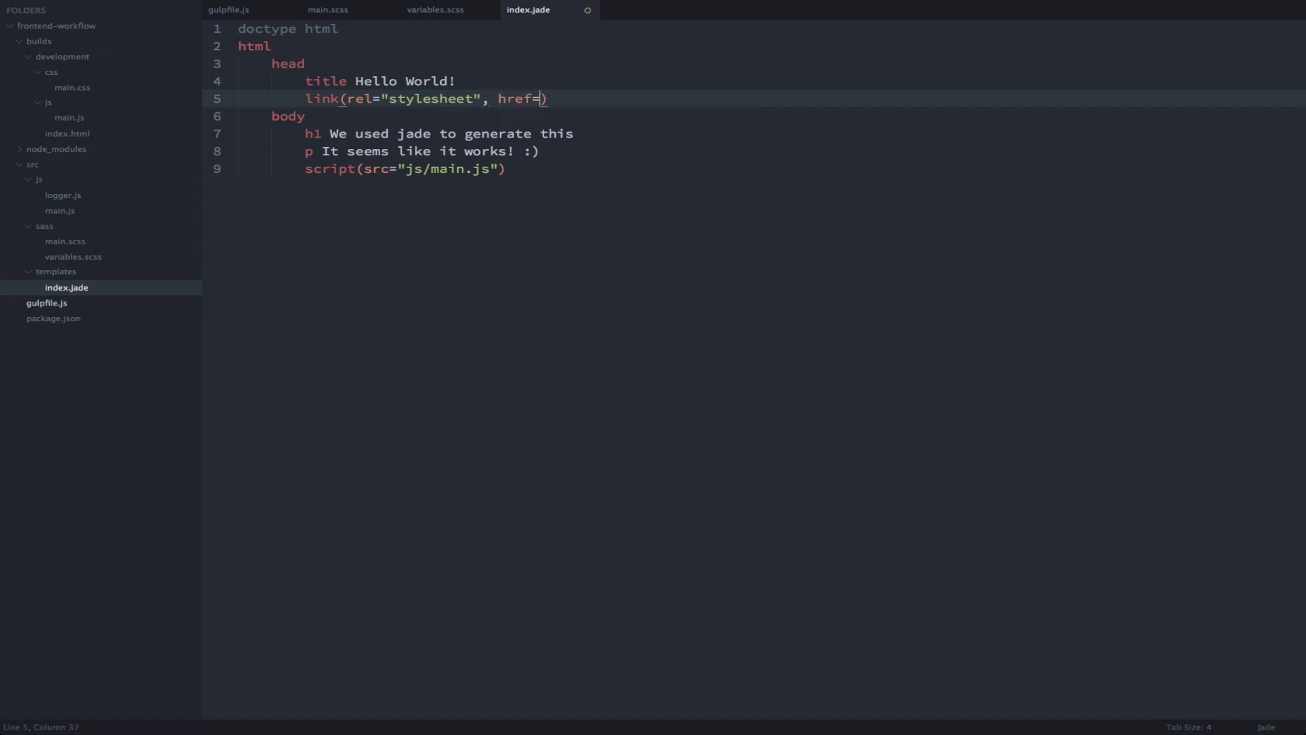
pyautogui.write('"css/m')
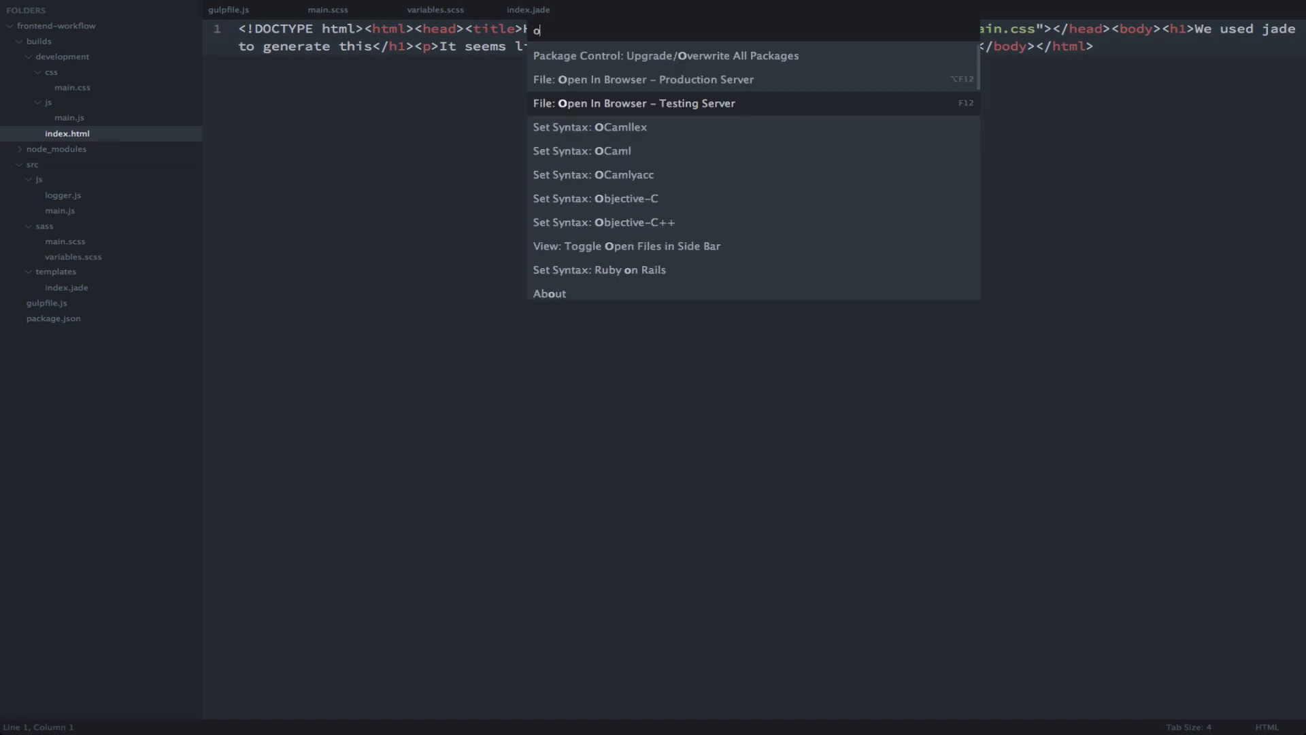
pyautogui.click(633, 102)
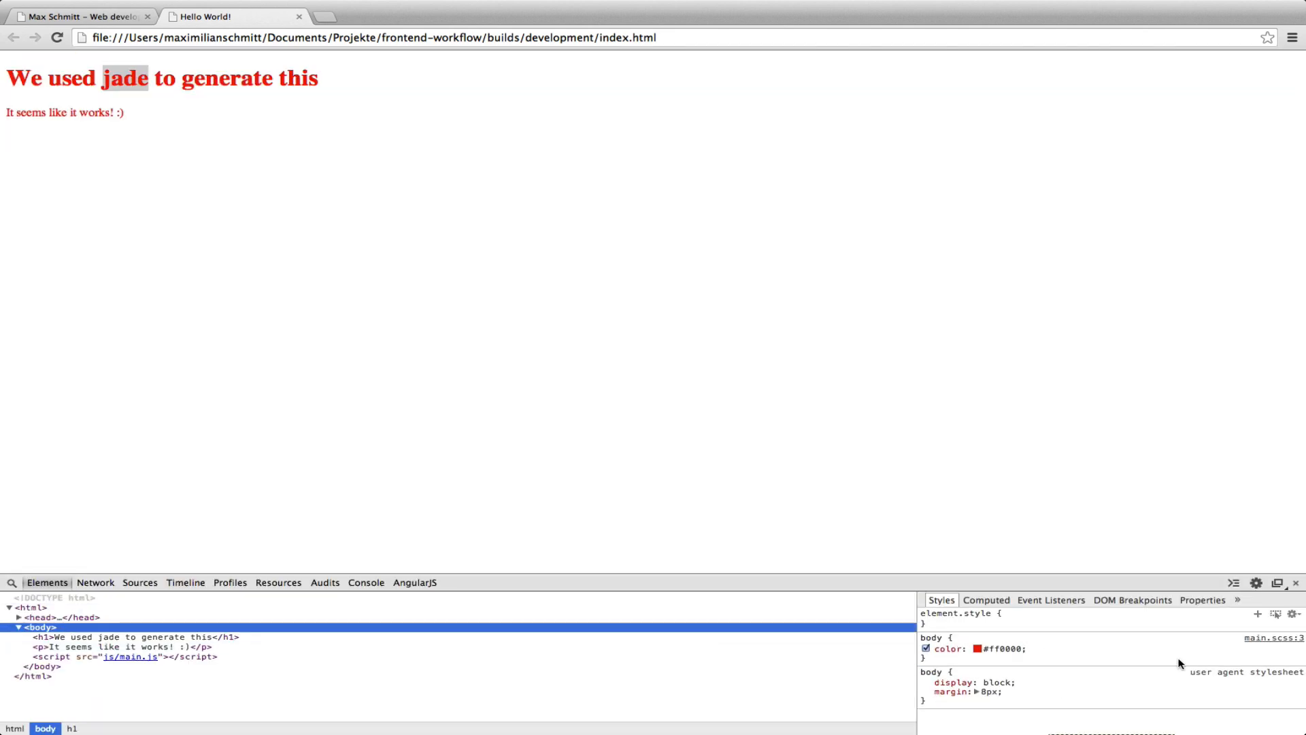
# Step: Inspect the body element's red colour rule from main.scss in Developer Tools
pyautogui.click(139, 582)
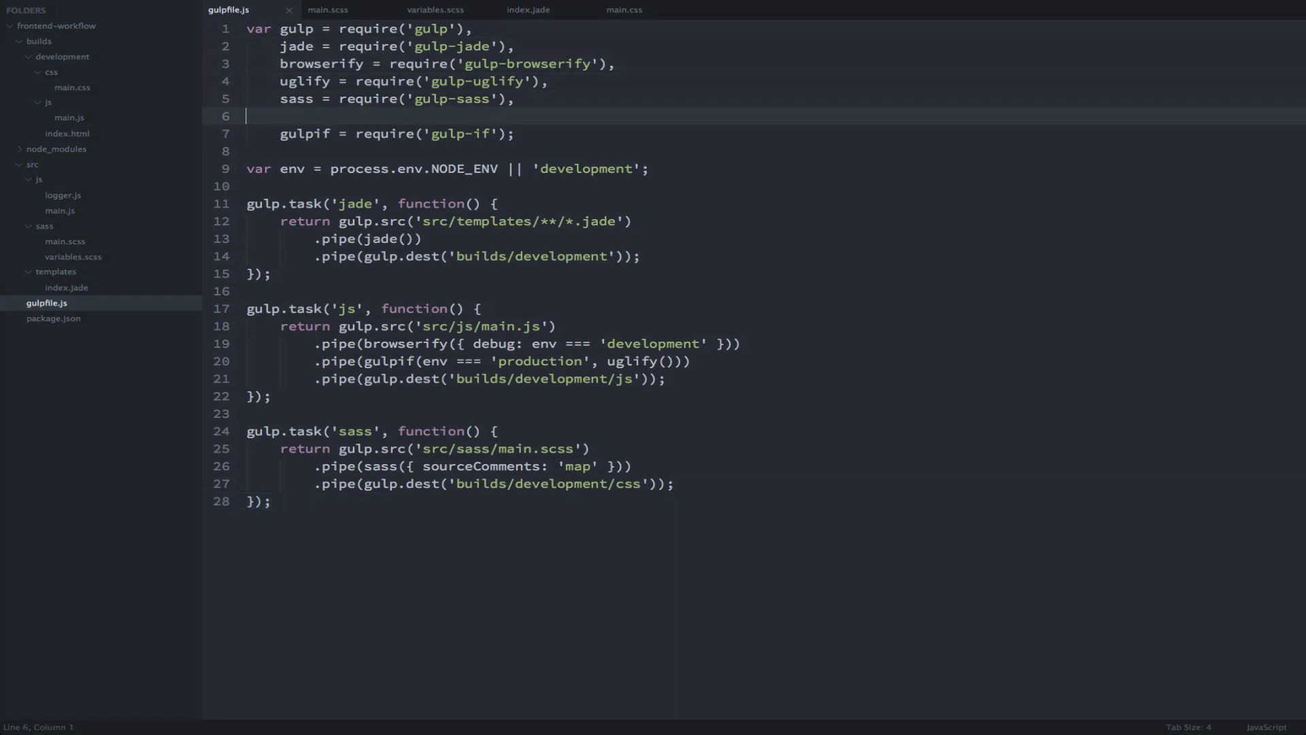
# Step: Declare var outputDir = 'builds/development'; in gulpfile.js
pyautogui.write('var')
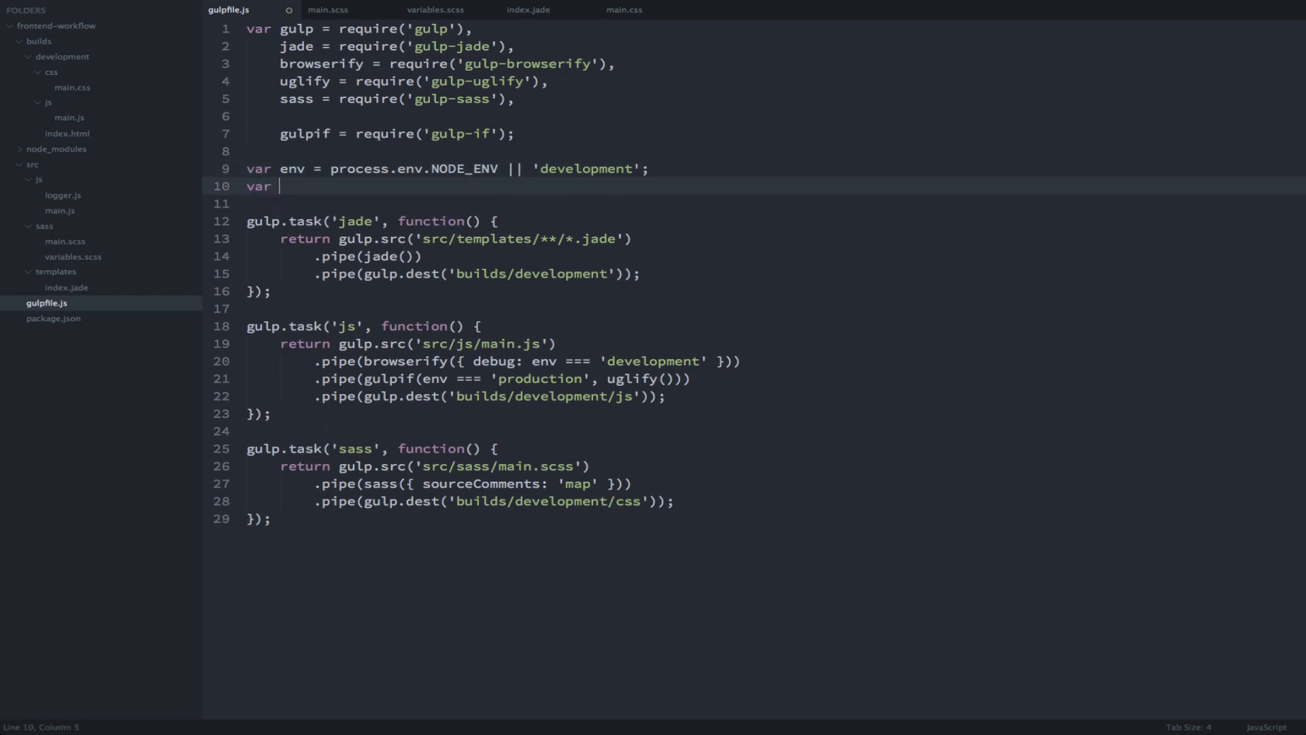
pyautogui.write('outputDir')
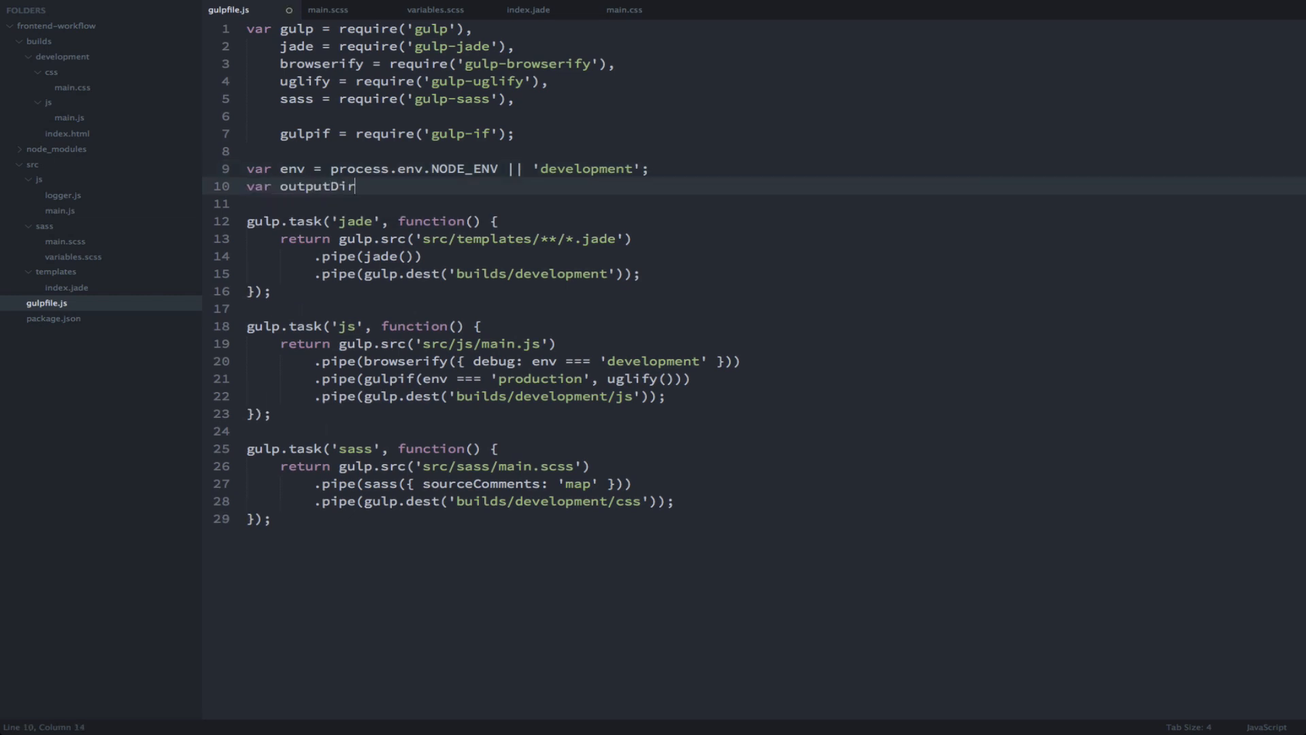
pyautogui.write("= 'bu")
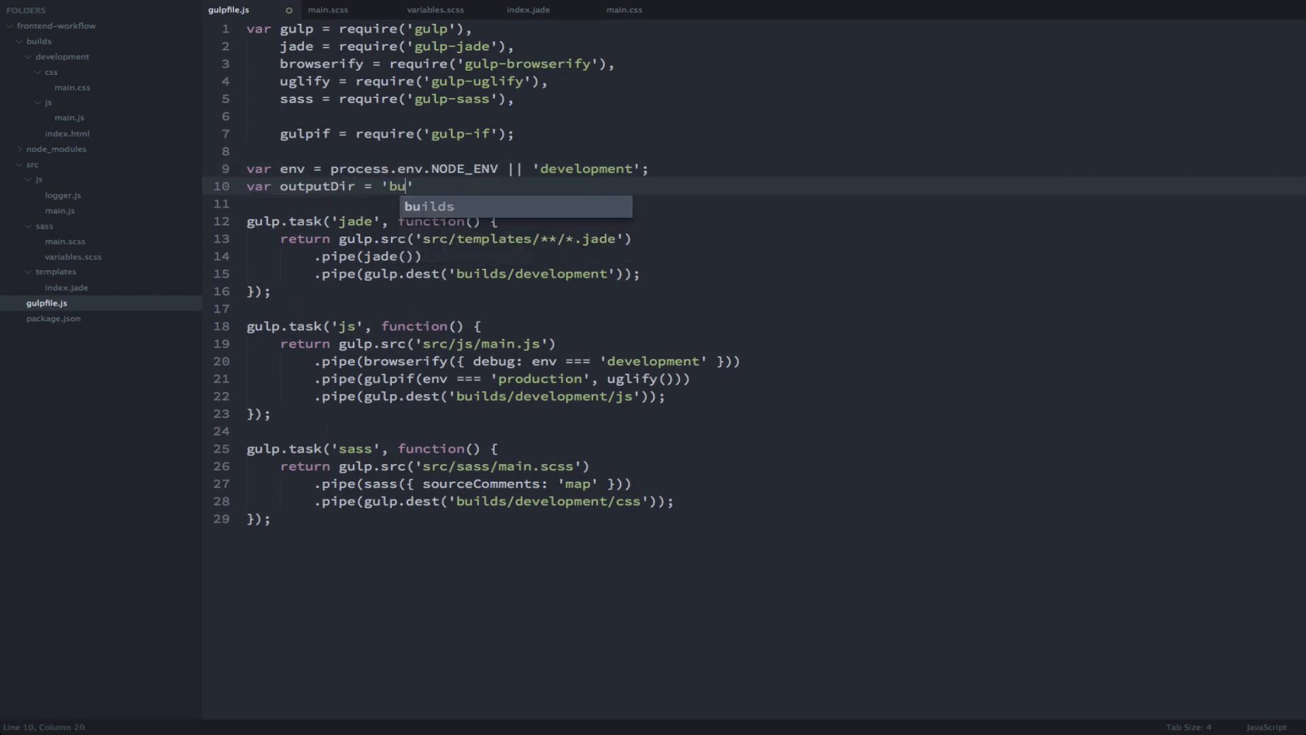
pyautogui.write('ilds/development')
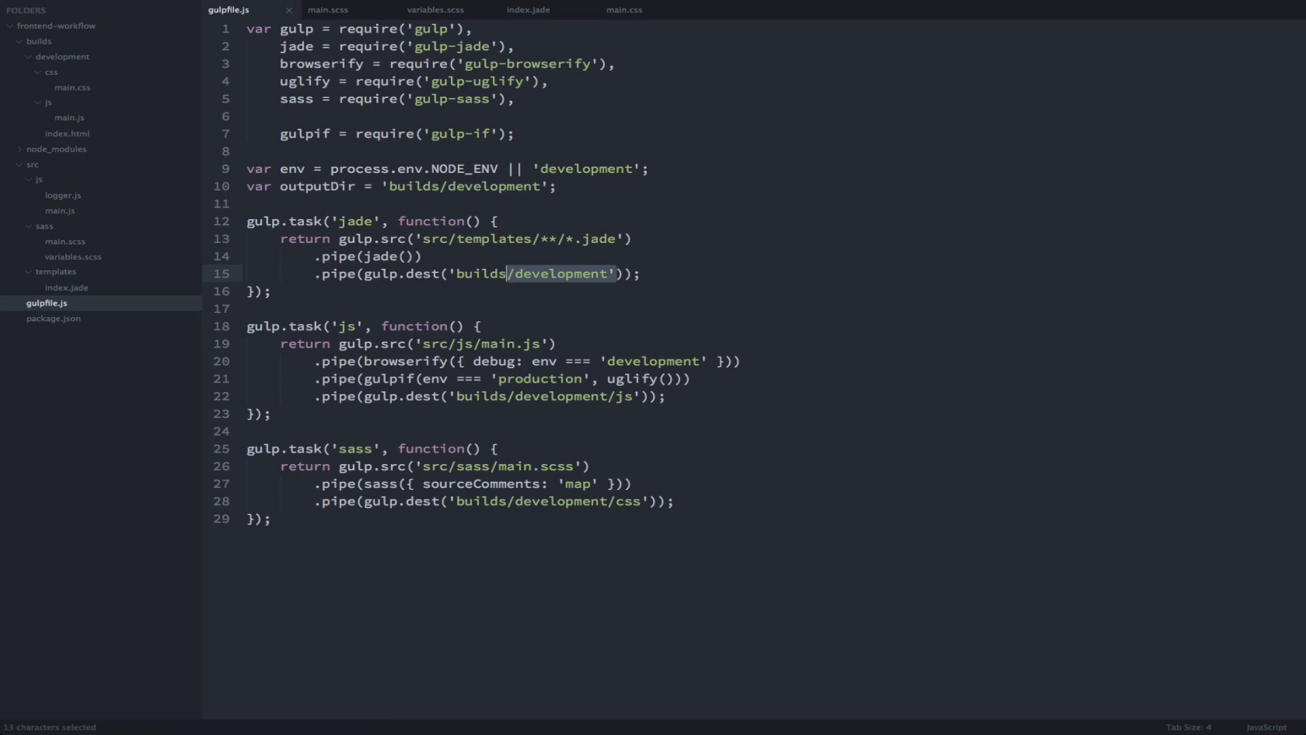
# Step: Replace the hard-coded gulp.dest paths with outputDir in the tasks
pyautogui.write('outpu')
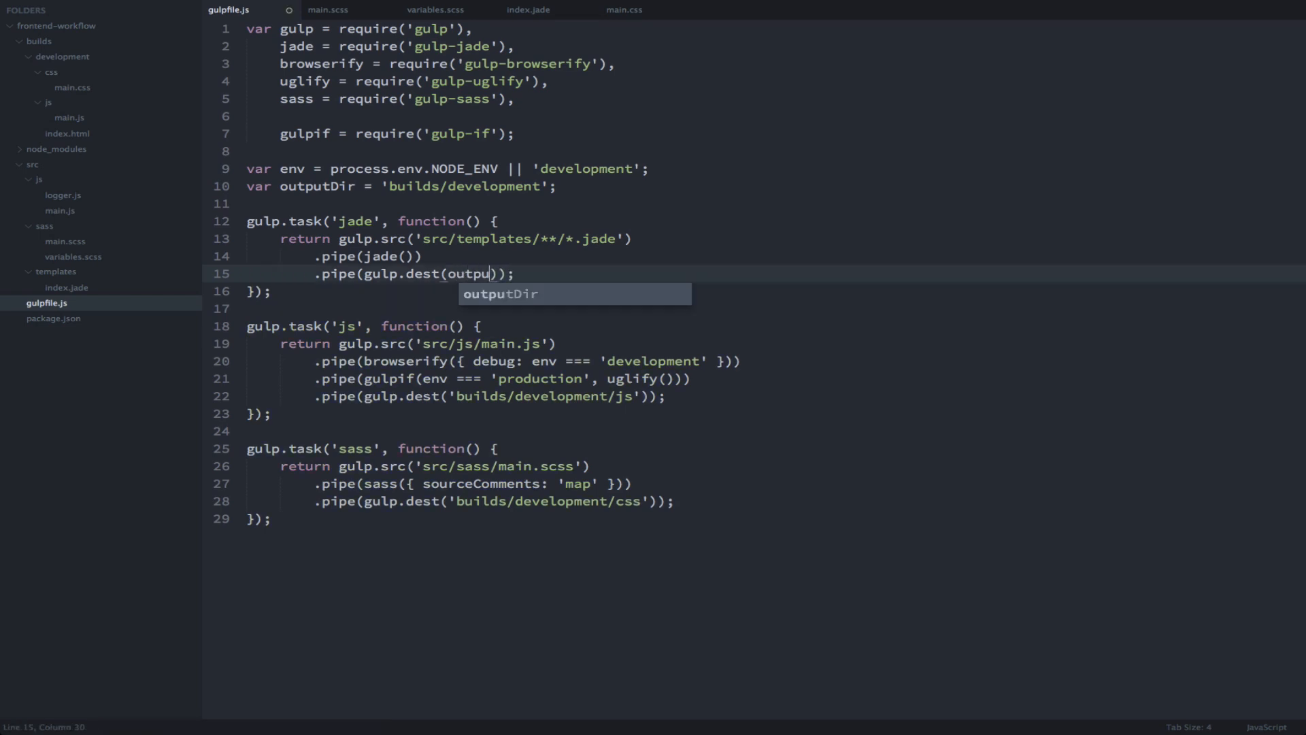
pyautogui.press('Tab')
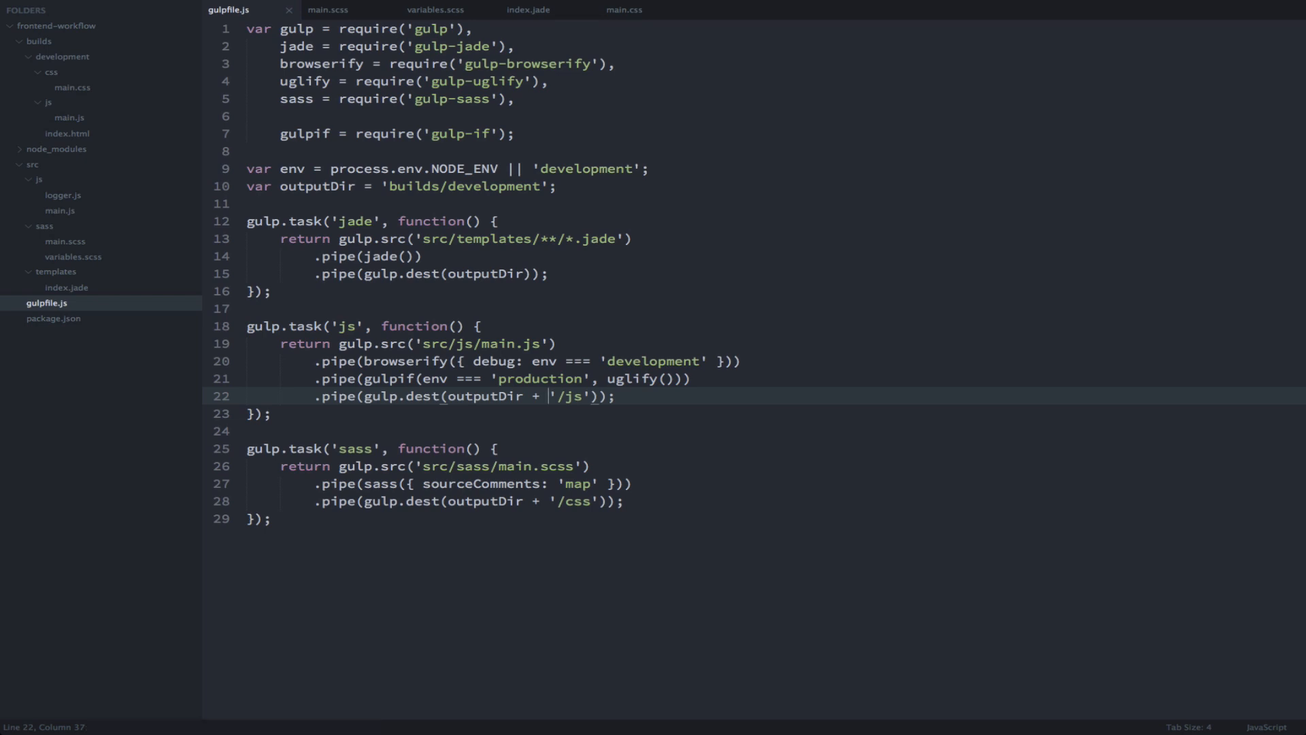
pyautogui.press('Enter')
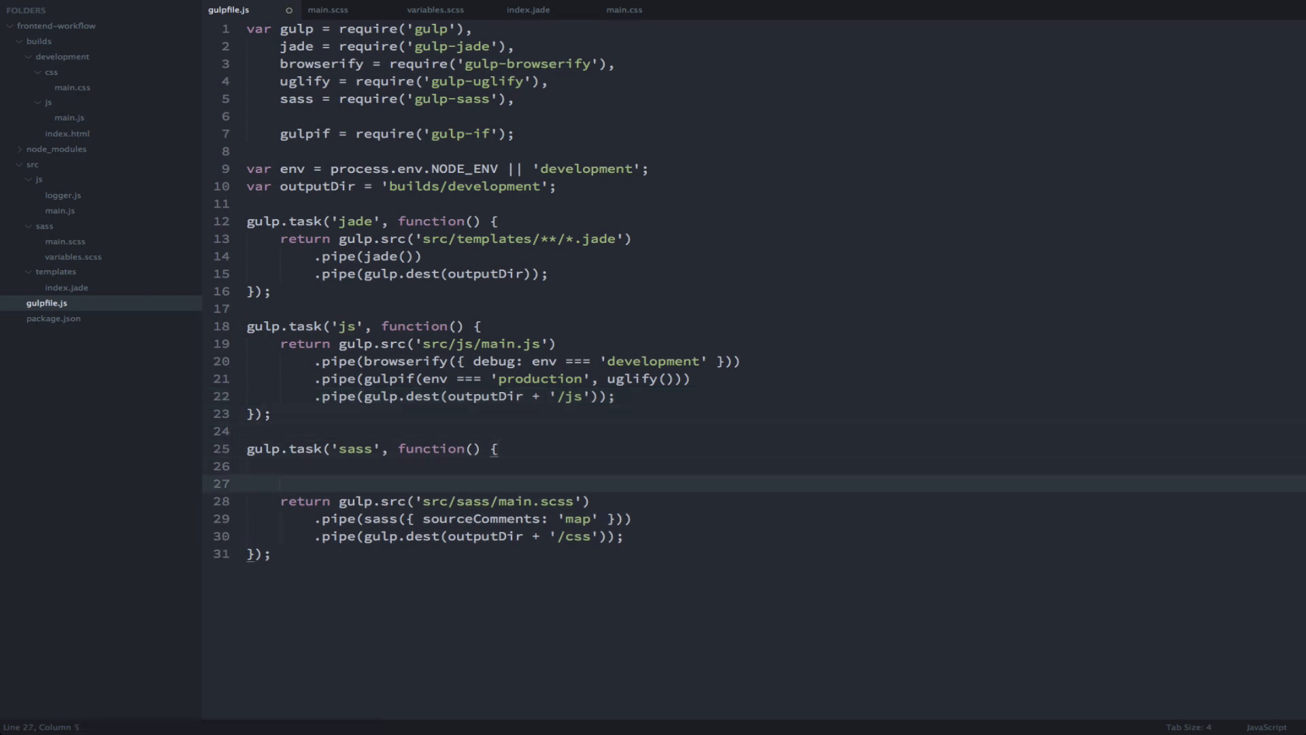
# Step: Declare var config = {} and set config.sourceComments = 'map' when env is development
pyautogui.write('var co')
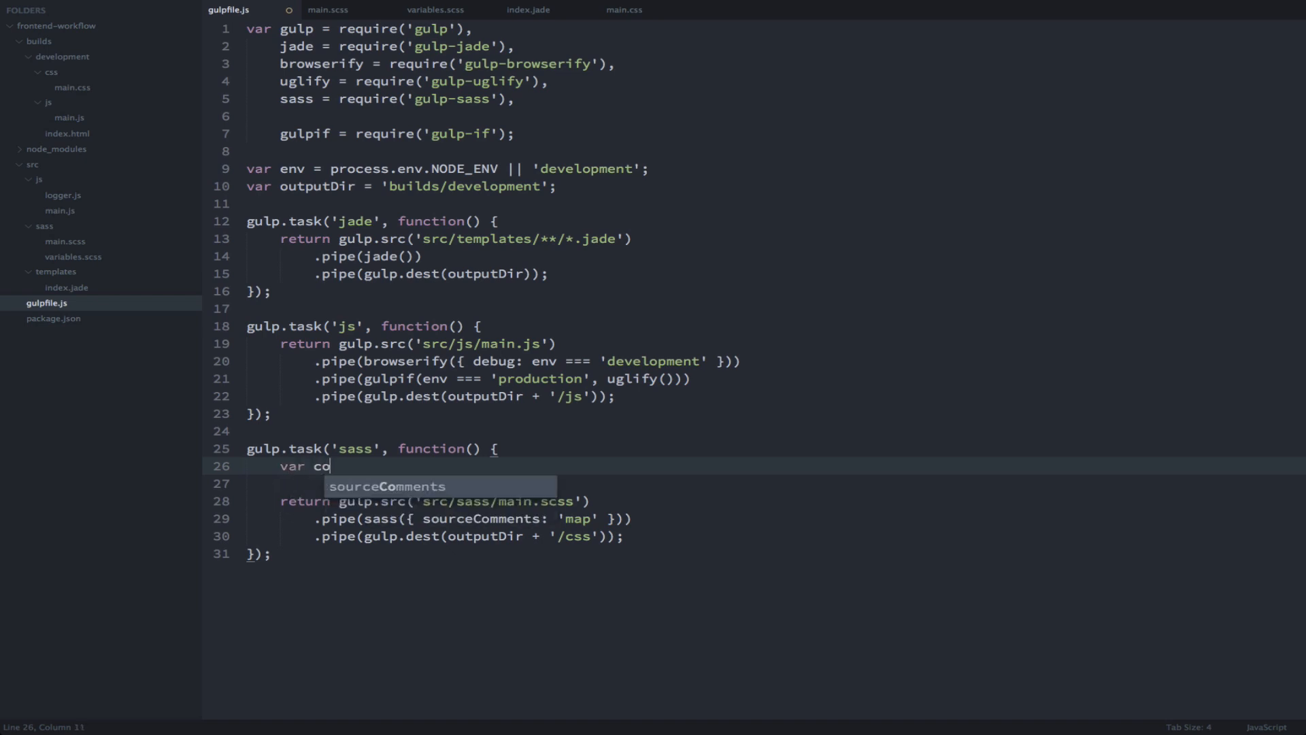
pyautogui.write('nfig = {};')
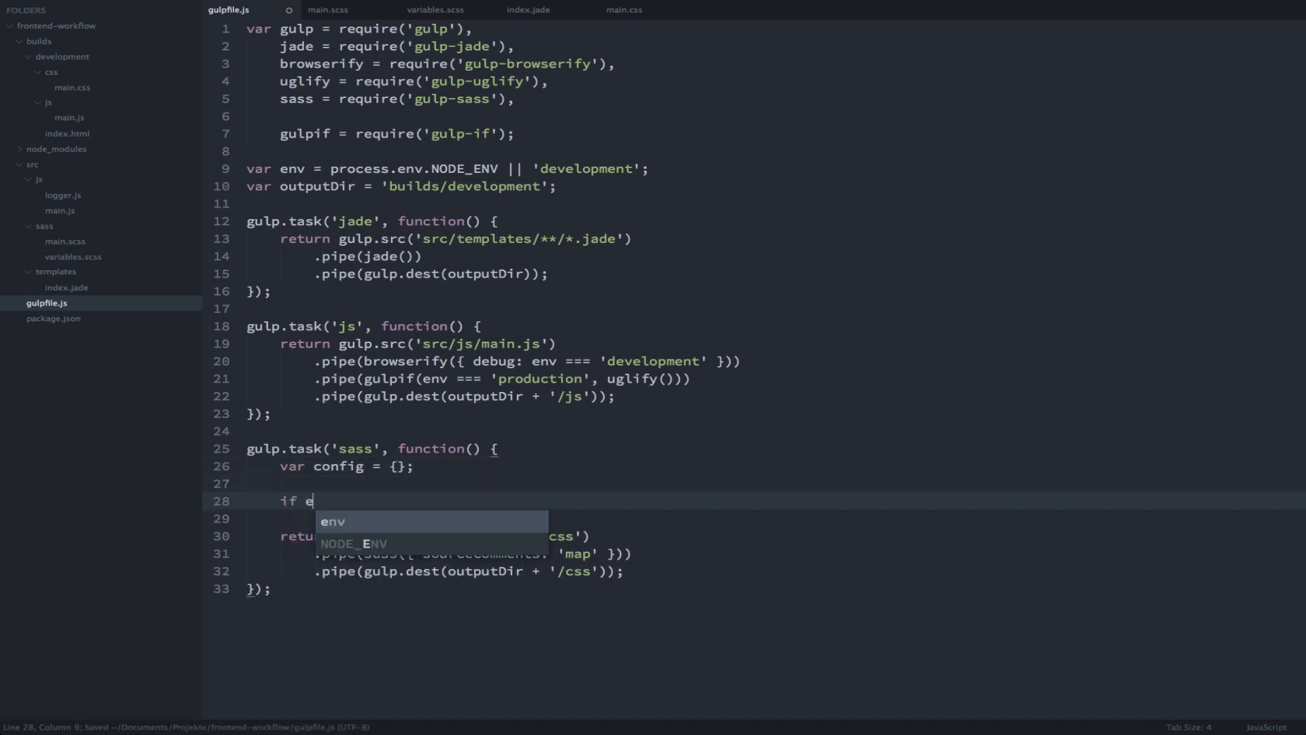
pyautogui.write("(env === 'development') {")
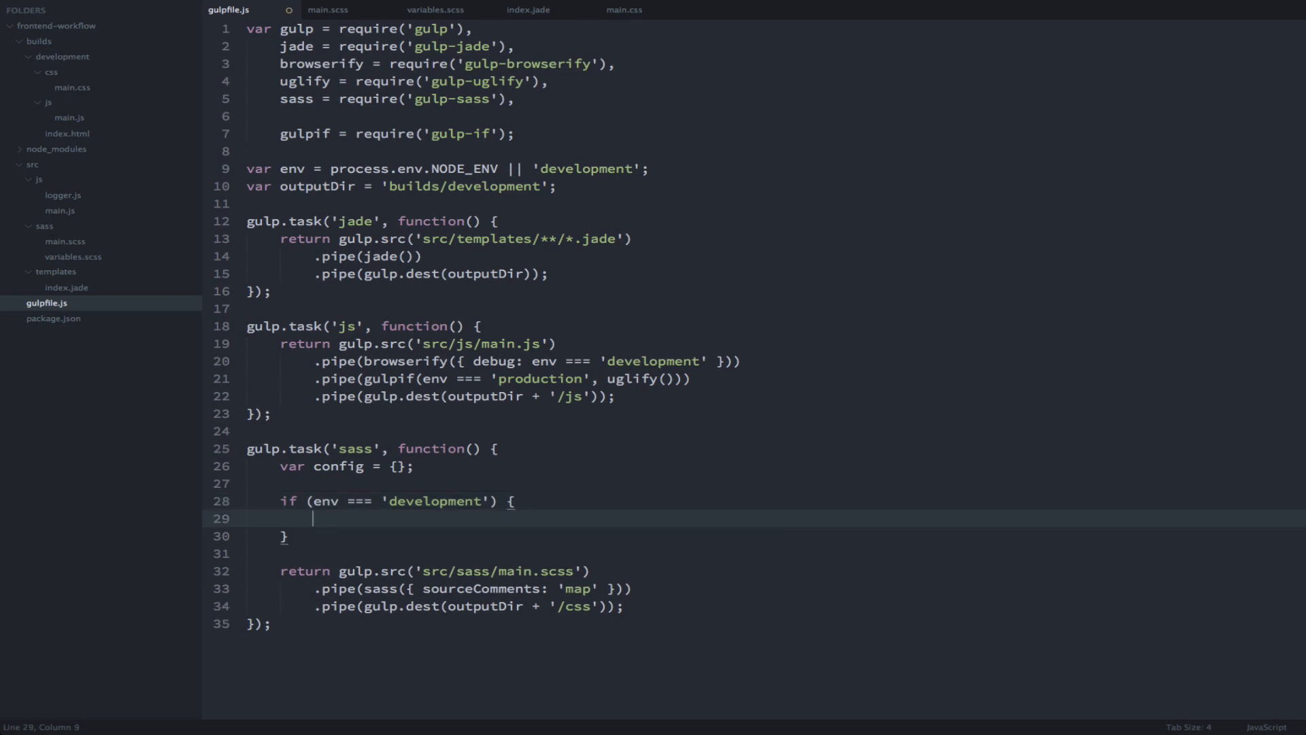
pyautogui.write('config.source')
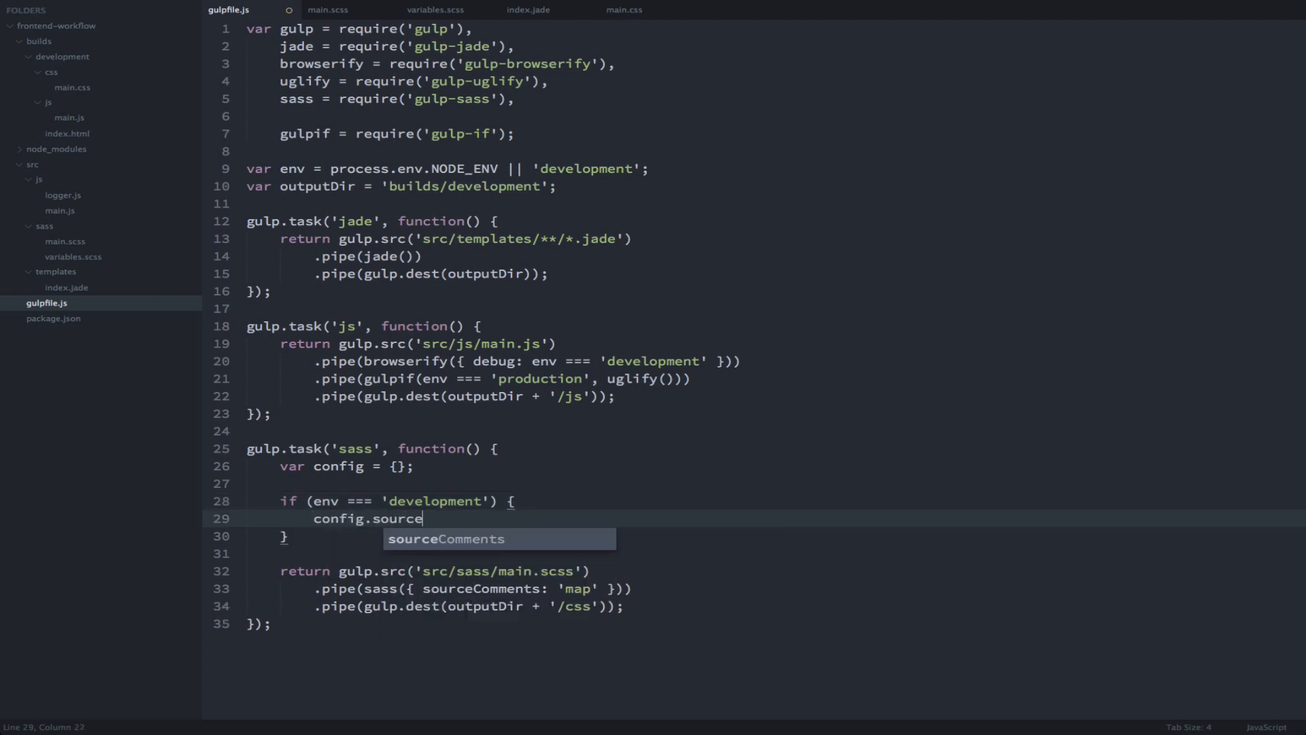
pyautogui.write('Comments')
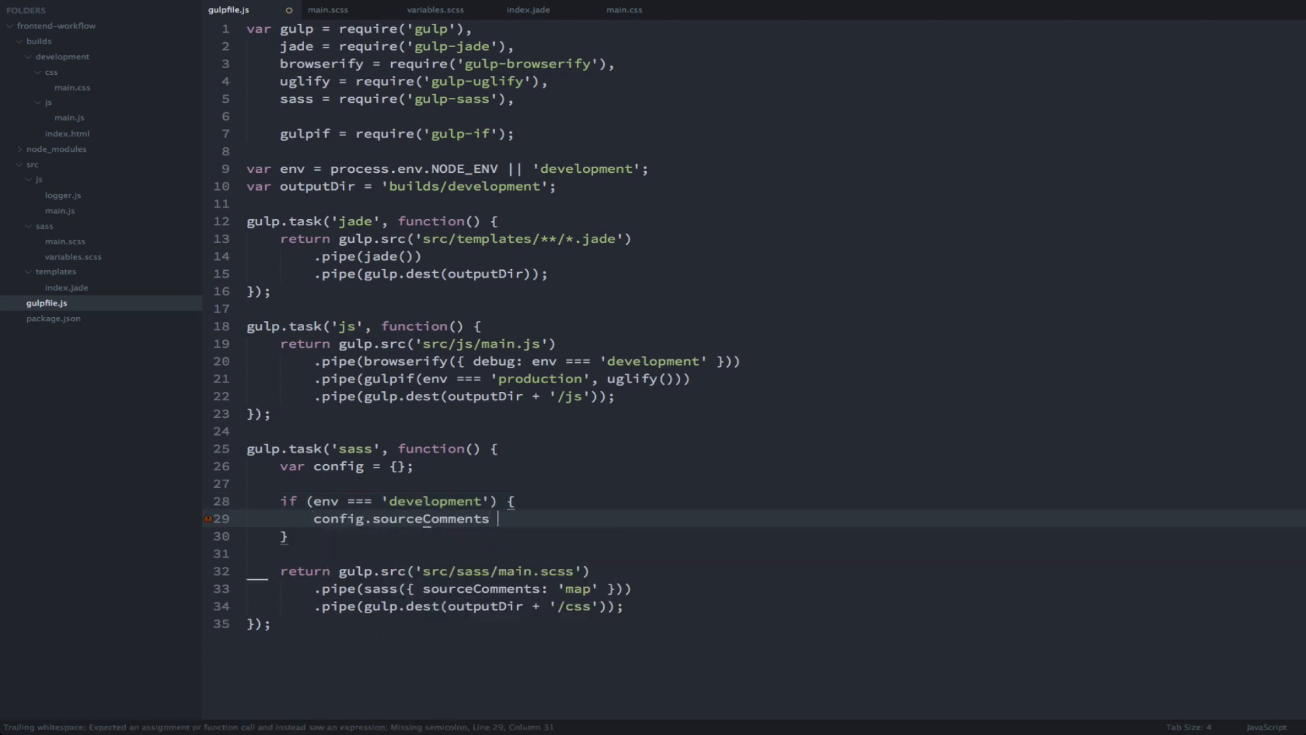
pyautogui.write("= ''")
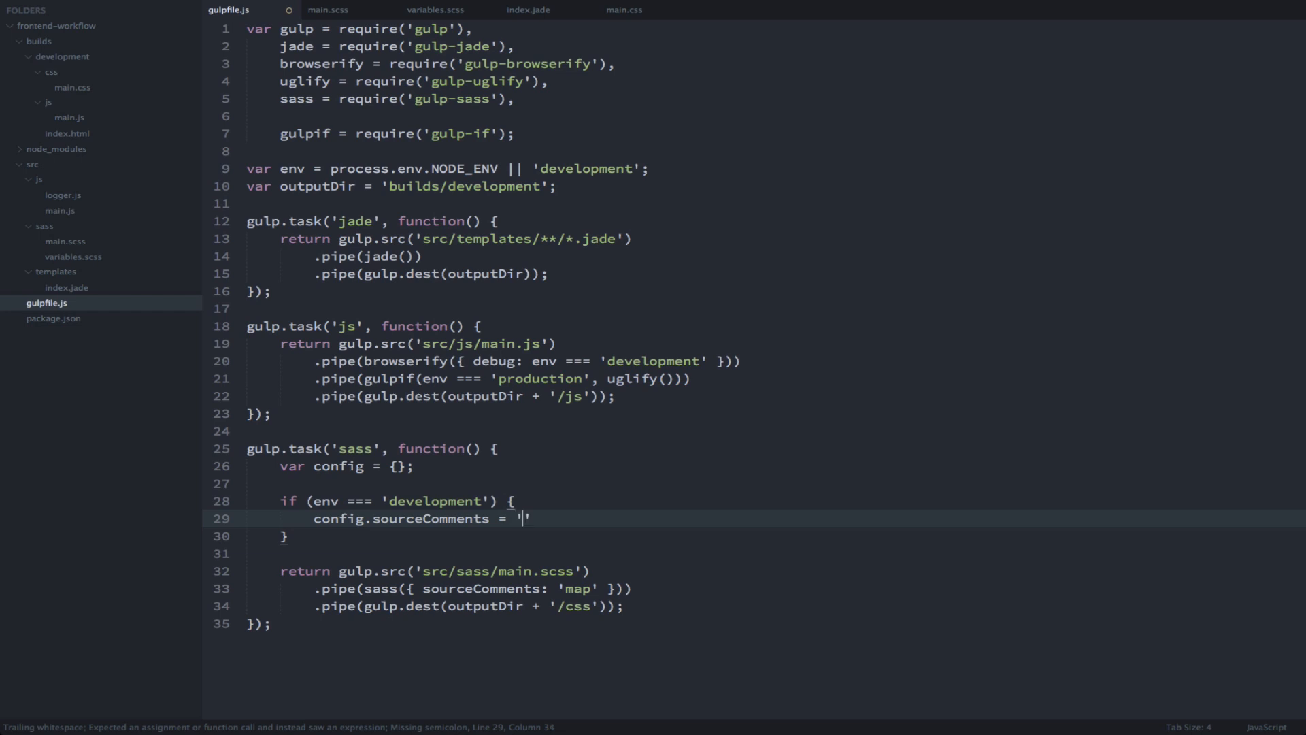
pyautogui.write("map';")
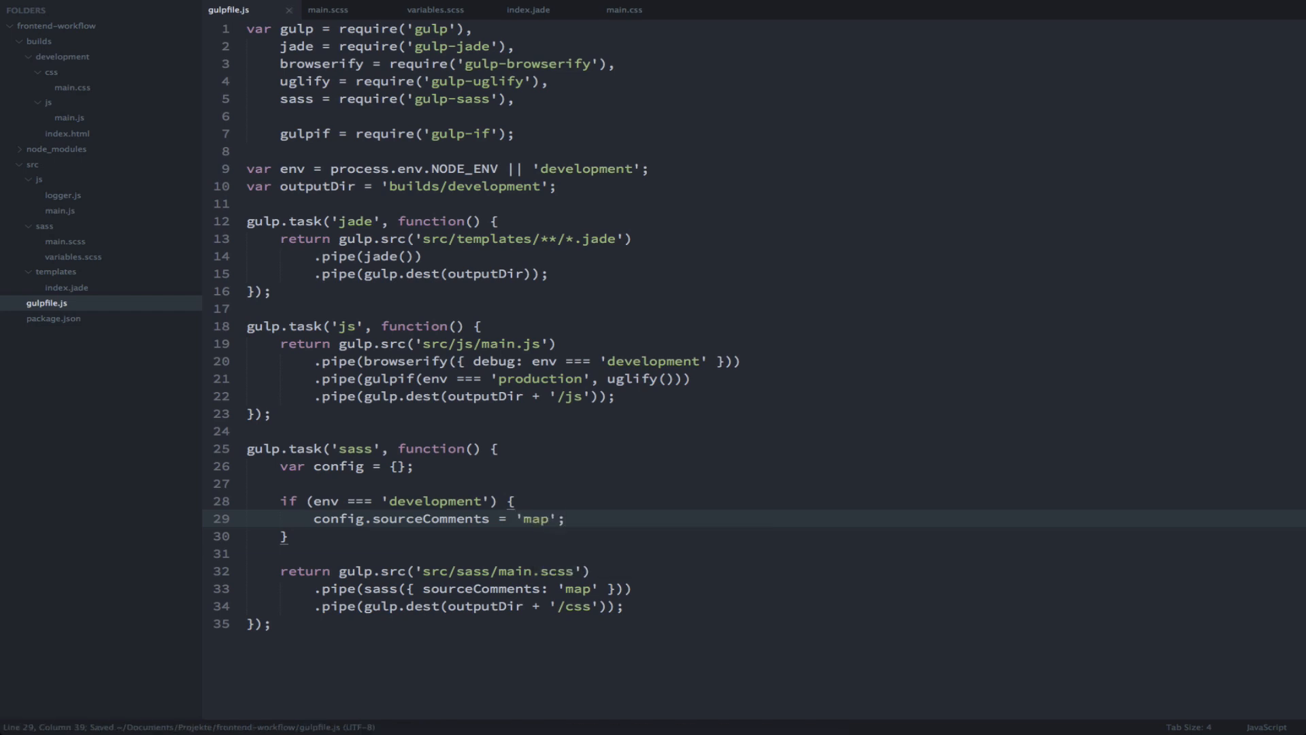
# Step: Set config.outputStyle = 'compressed' for production and pass config to sass
pyautogui.press('enter')
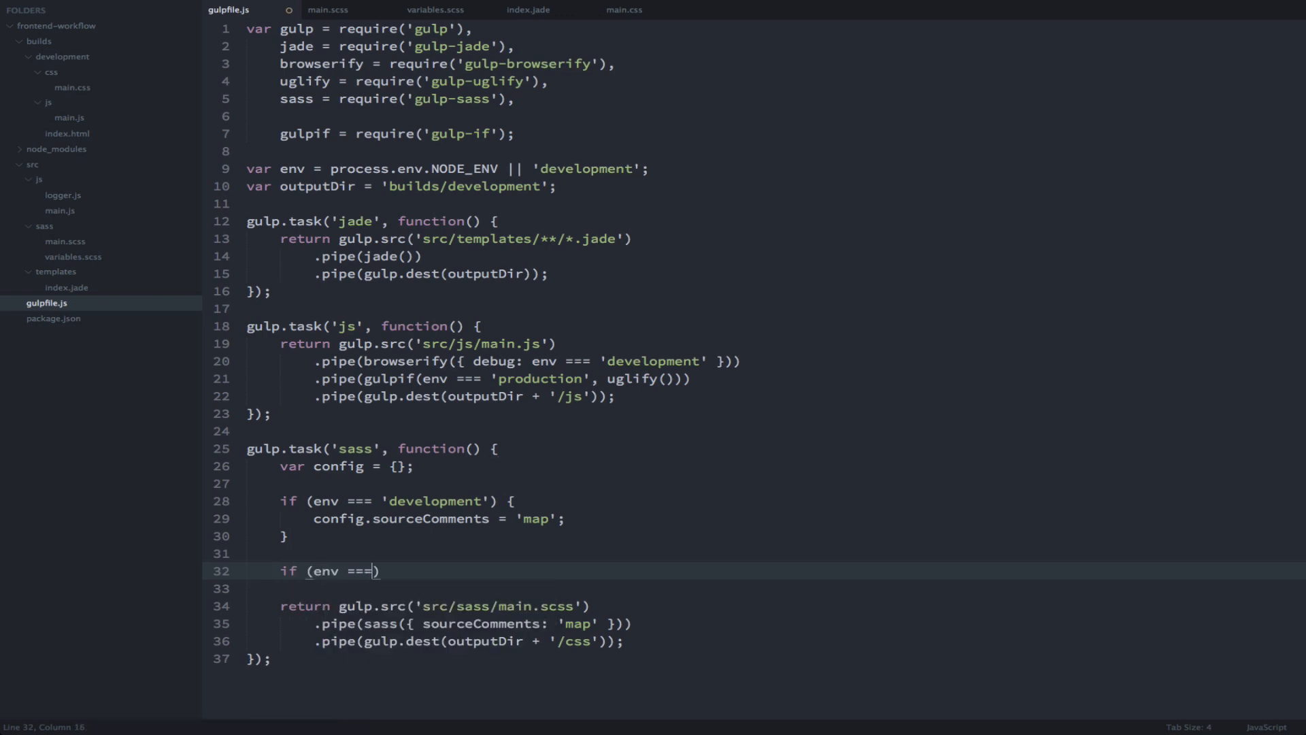
pyautogui.write("'production")
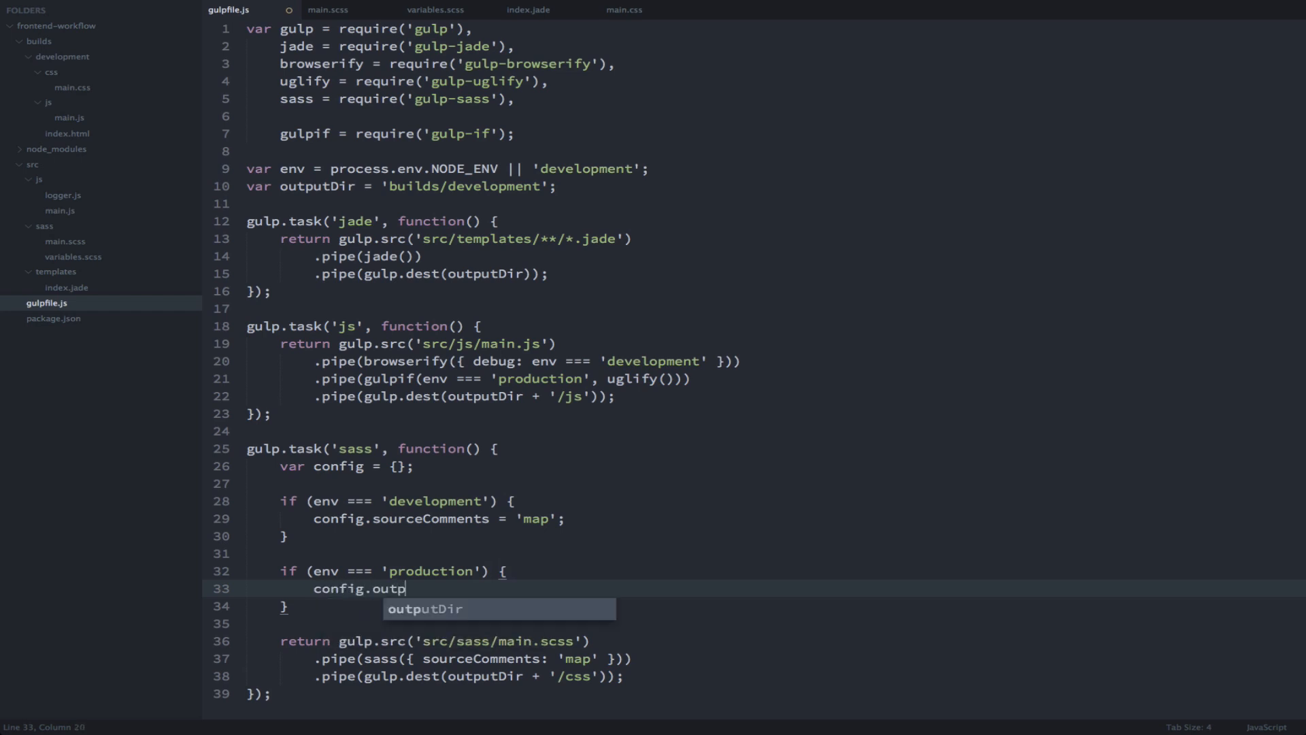
pyautogui.write('utStyle =')
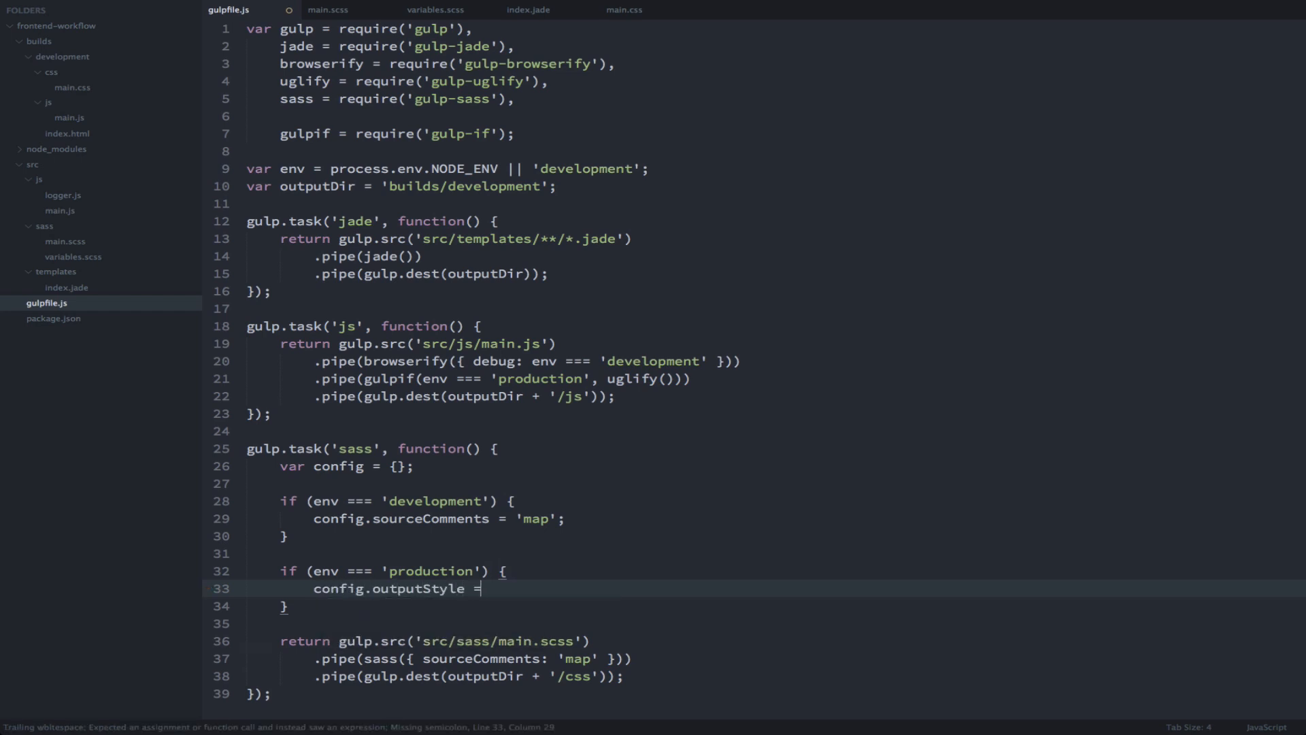
pyautogui.write("'compressed'")
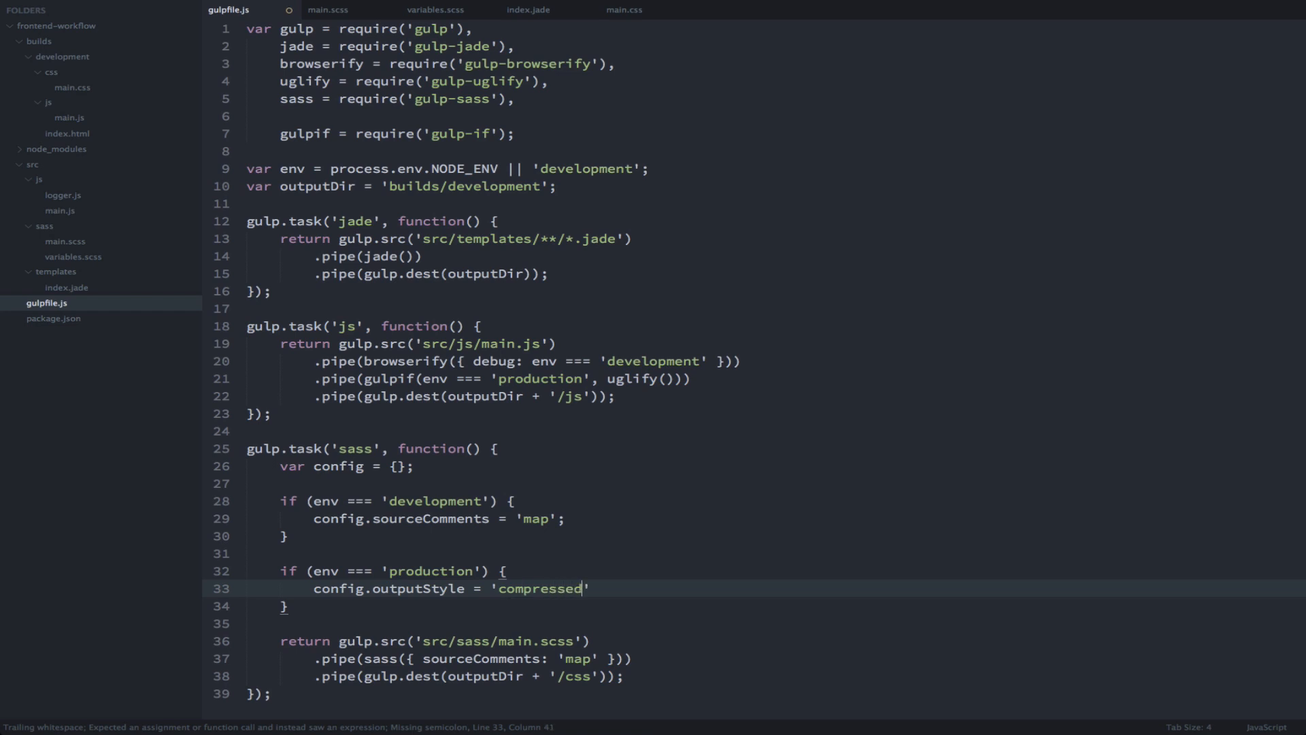
pyautogui.write(';')
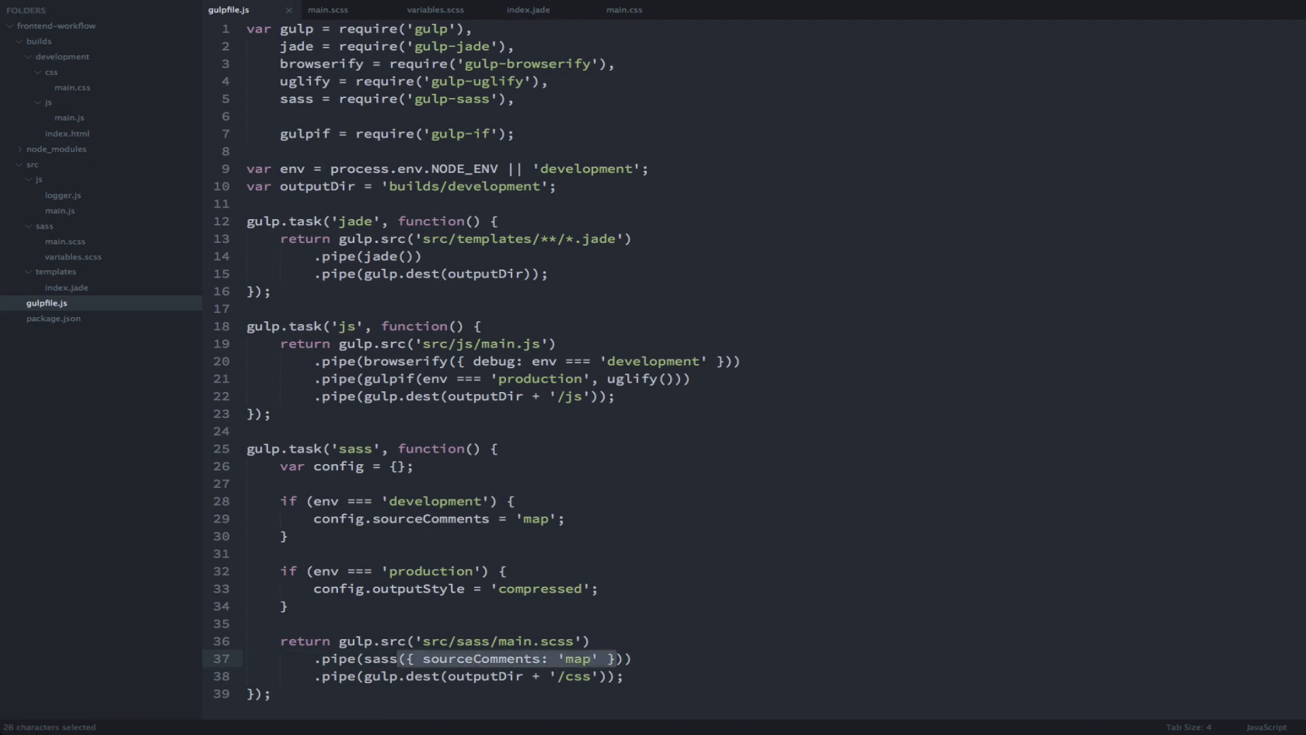
pyautogui.write('config))')
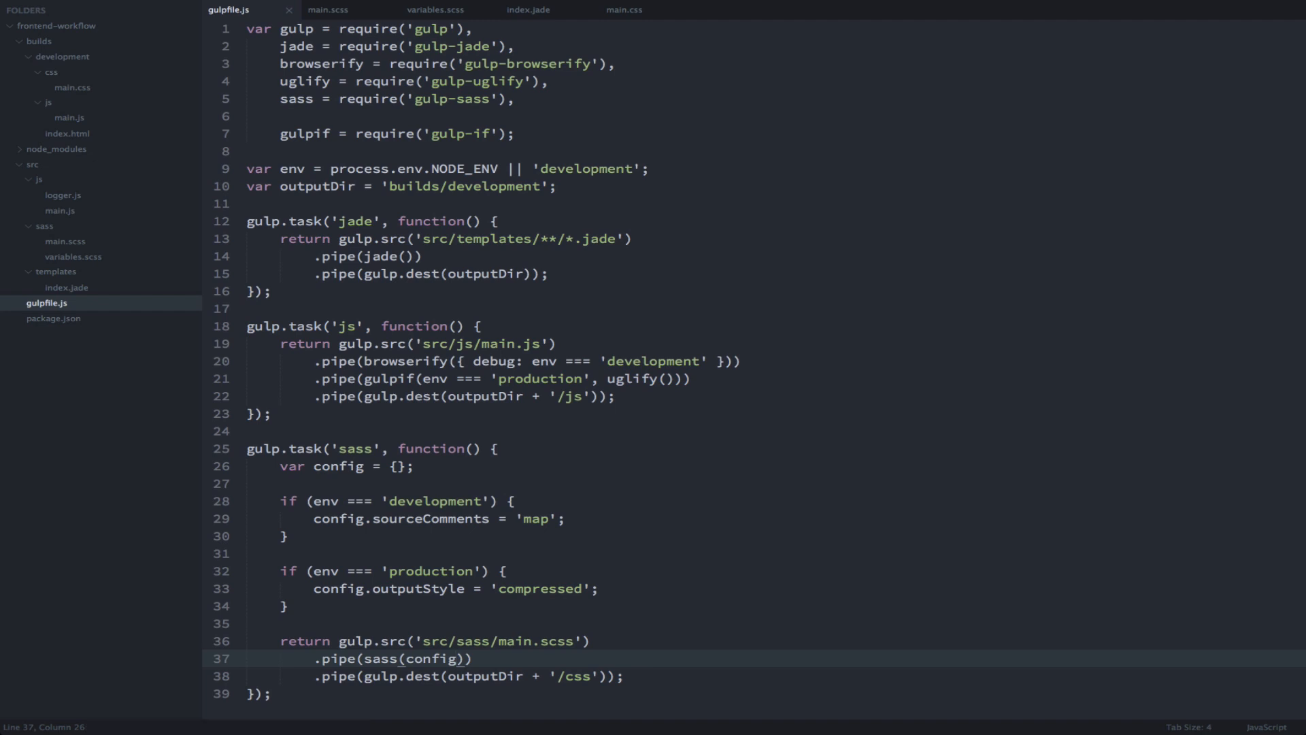
pyautogui.rightClick(72, 87)
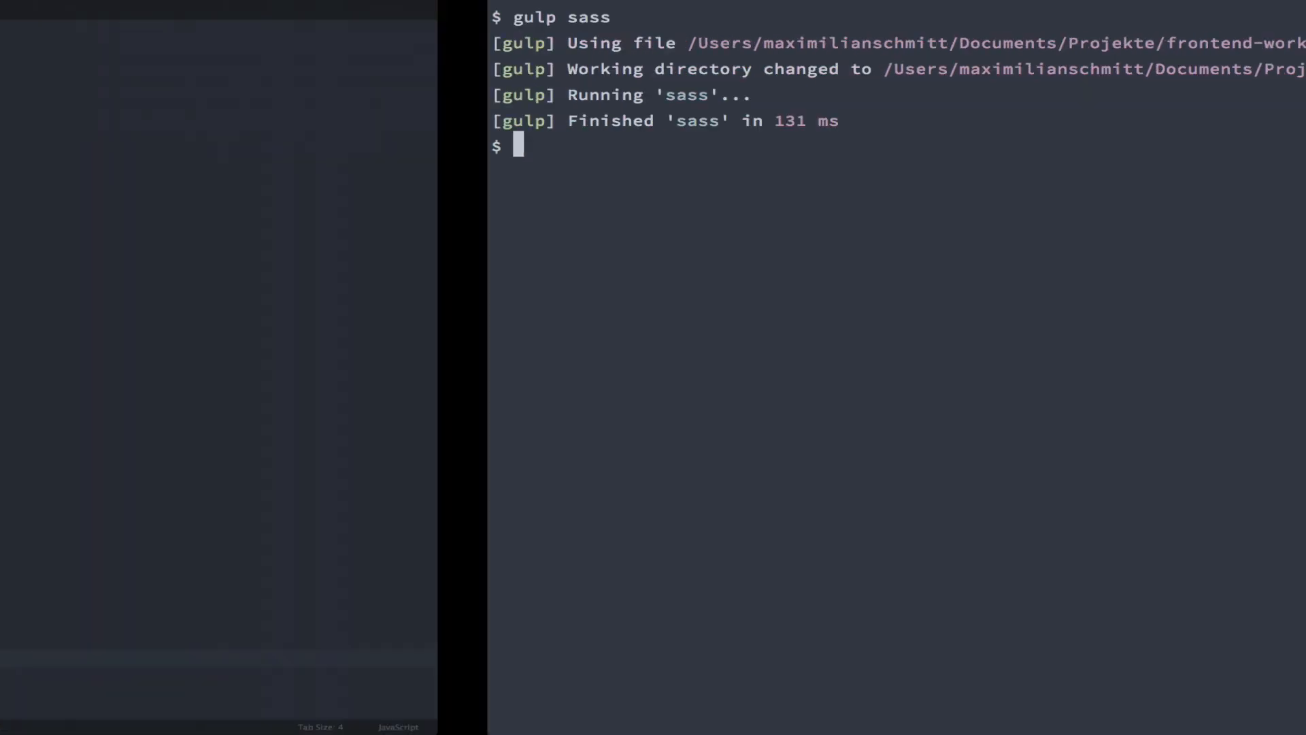
# Step: Run NODE_ENV=production gulp sass in the terminal
pyautogui.click(72, 87)
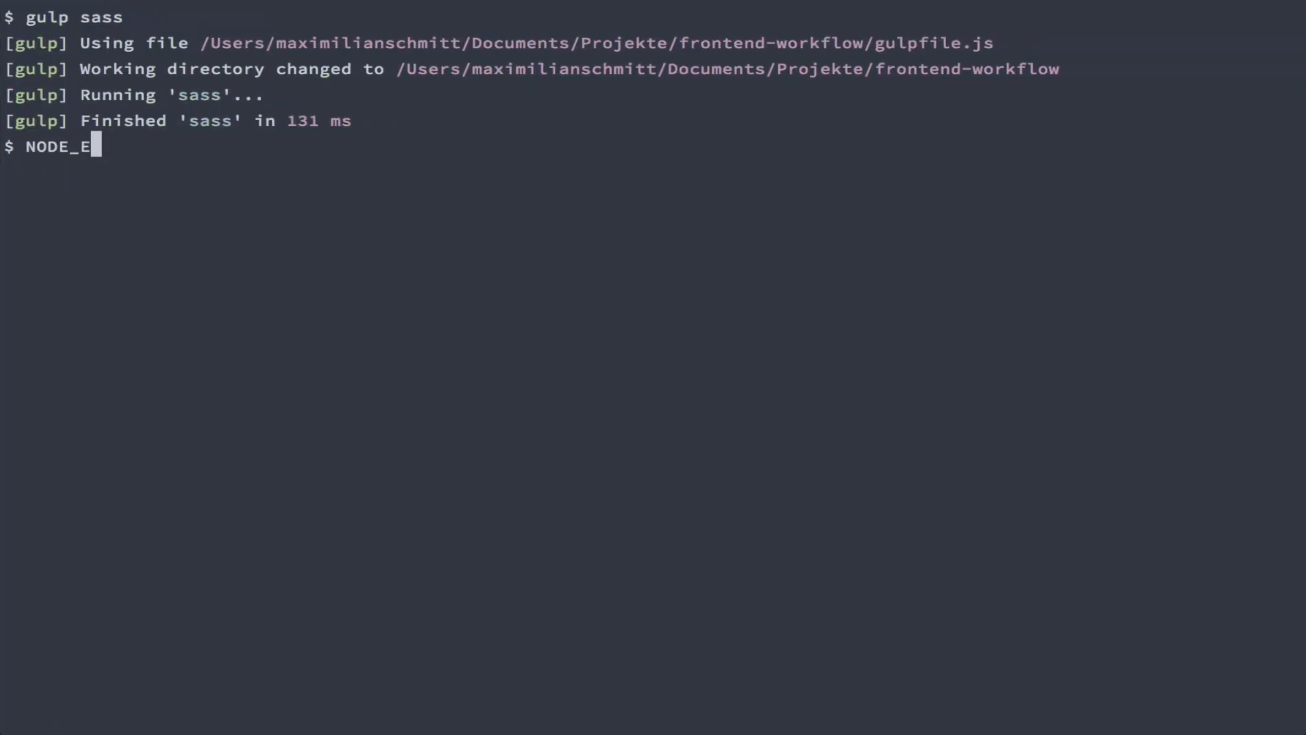
pyautogui.write('NV=produc')
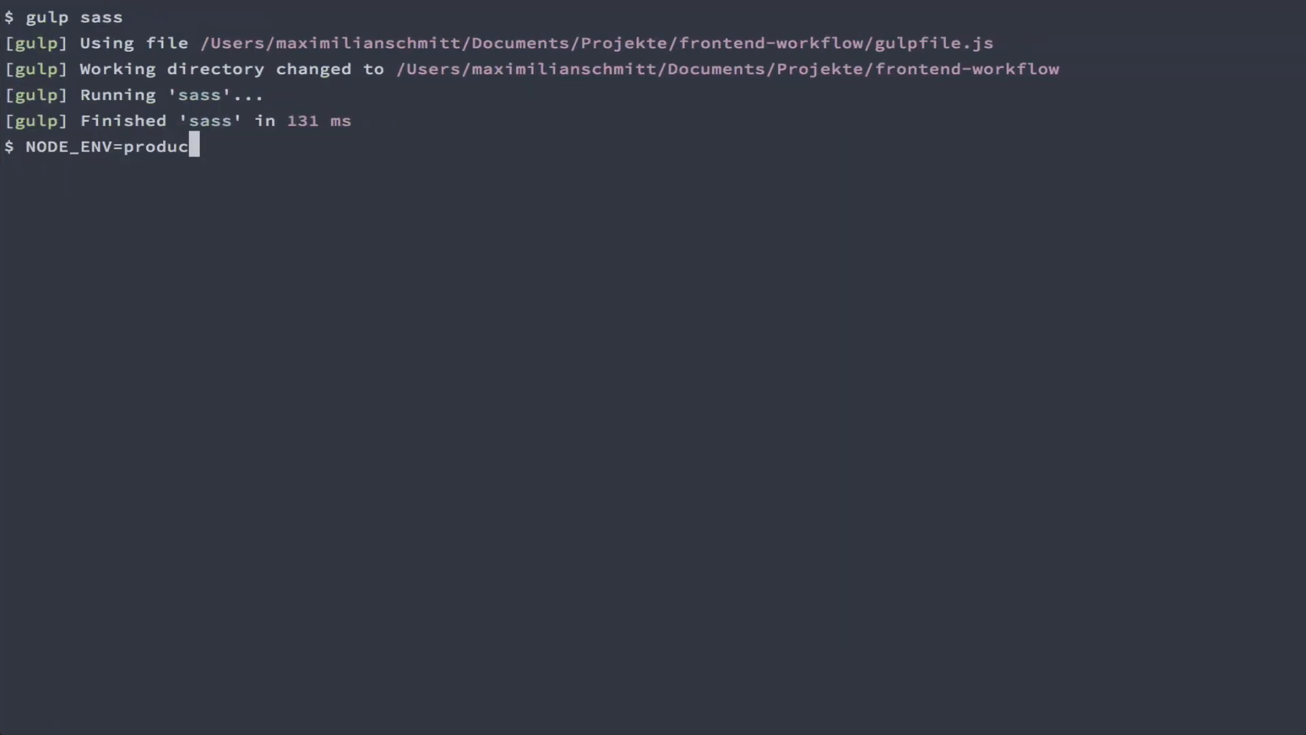
pyautogui.write('tion gulp sass')
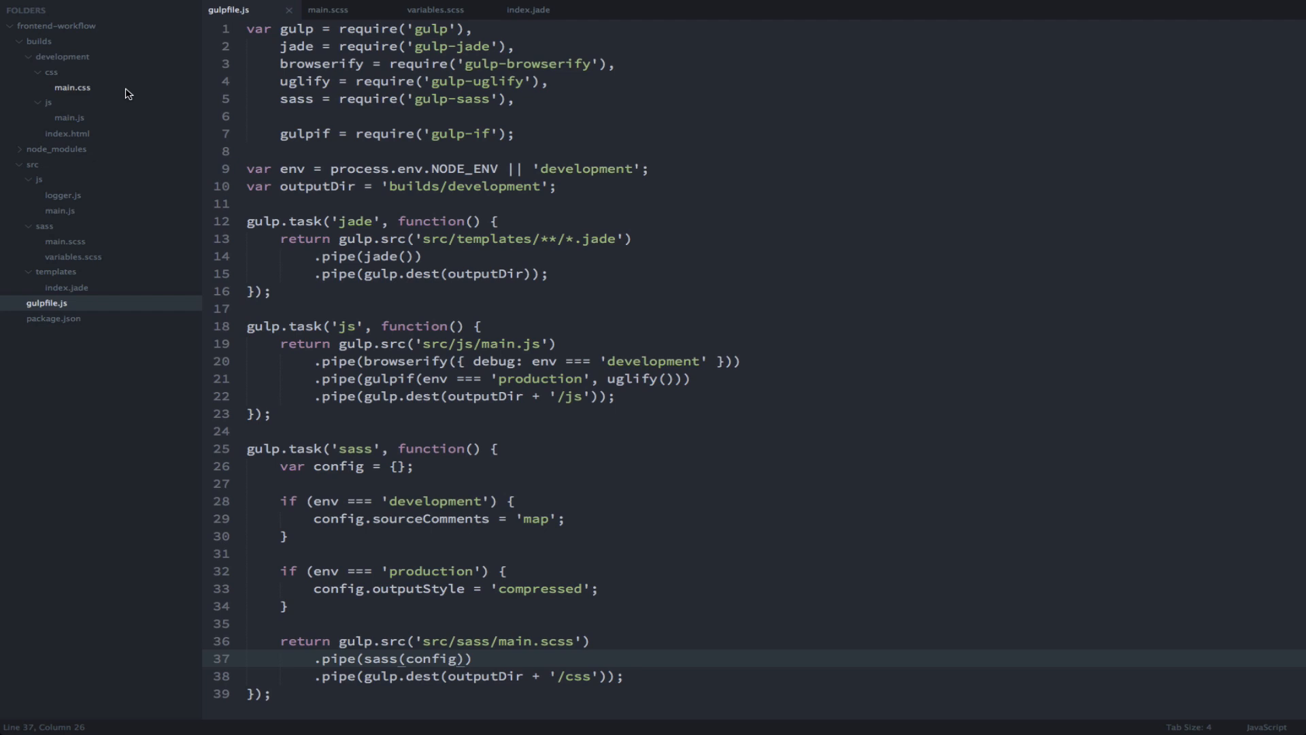
pyautogui.write('You can subscribe :)')
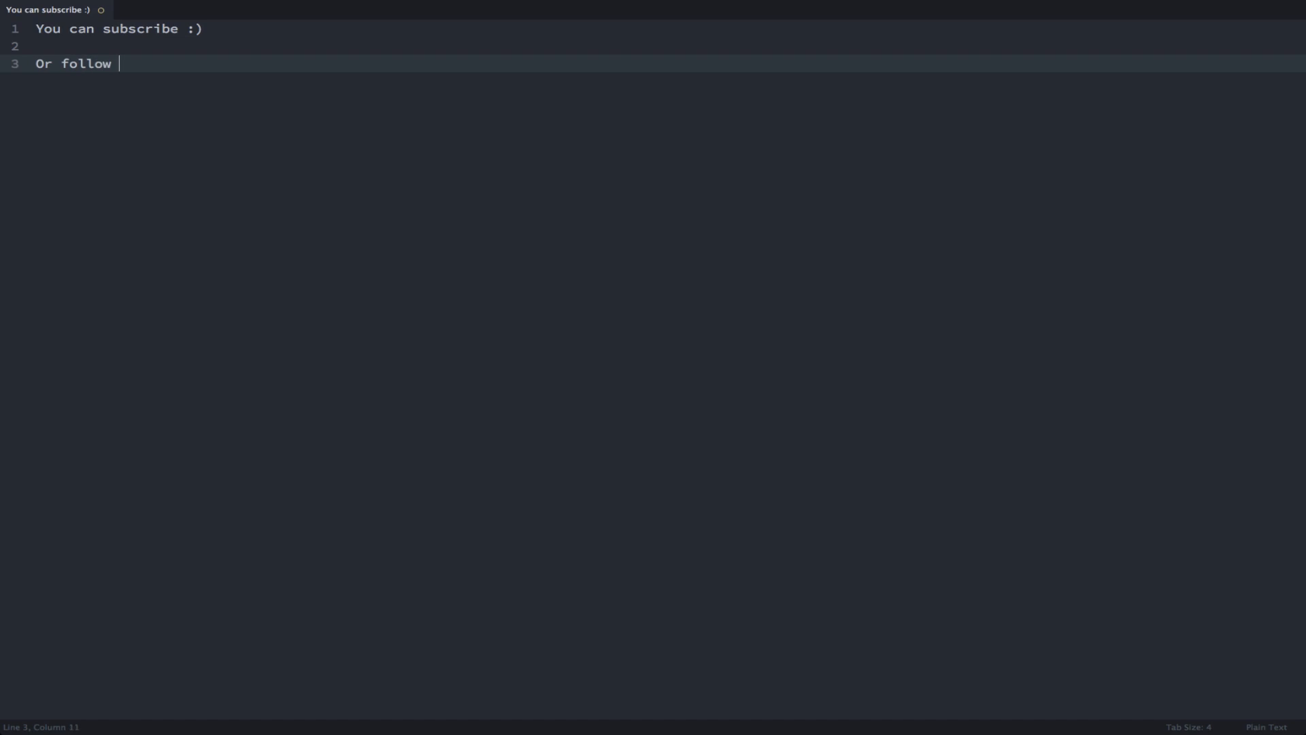
pyautogui.write('me on Twitter: @Mackseraner :)')
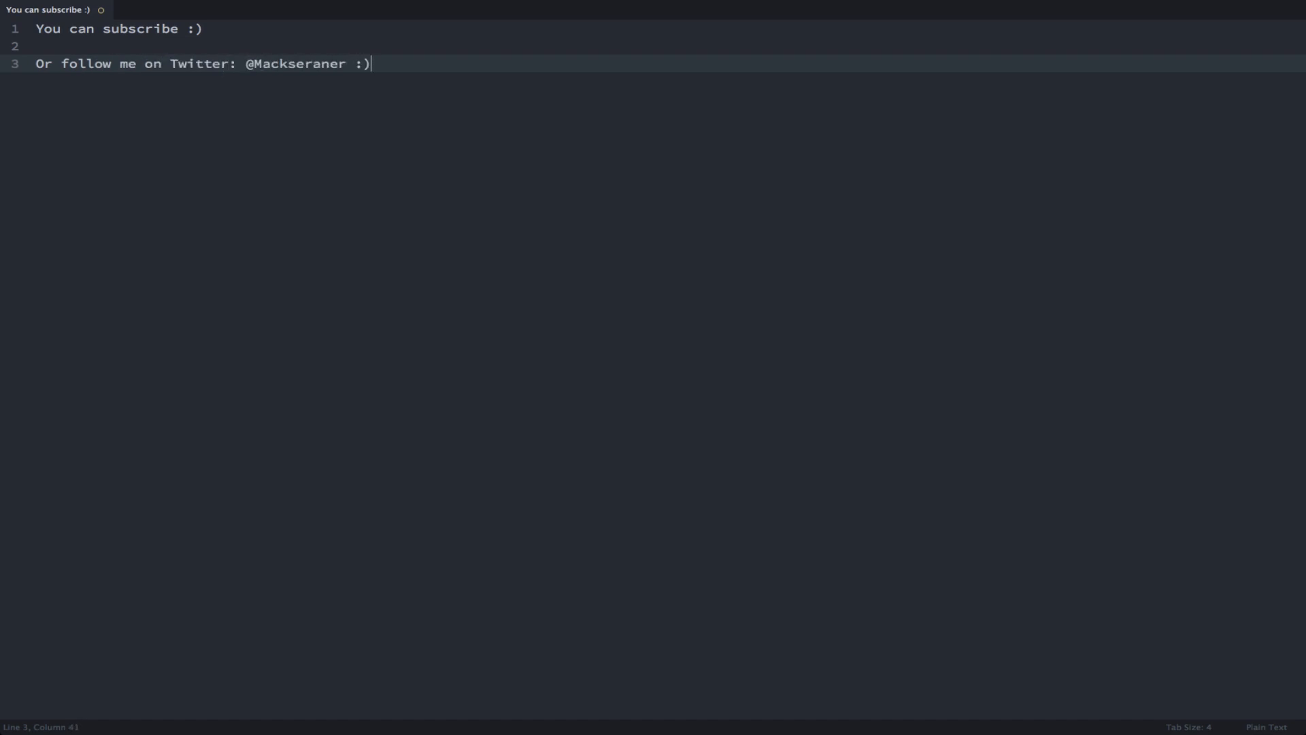